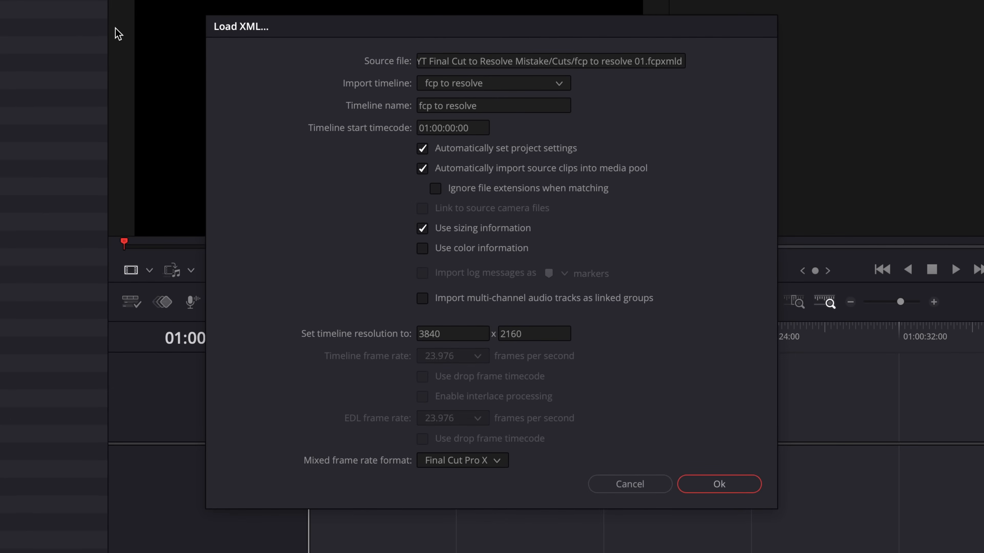
Review the Load XML settings for fcp to resolve 01 with source clips importing automatically.
left_click(718, 484)
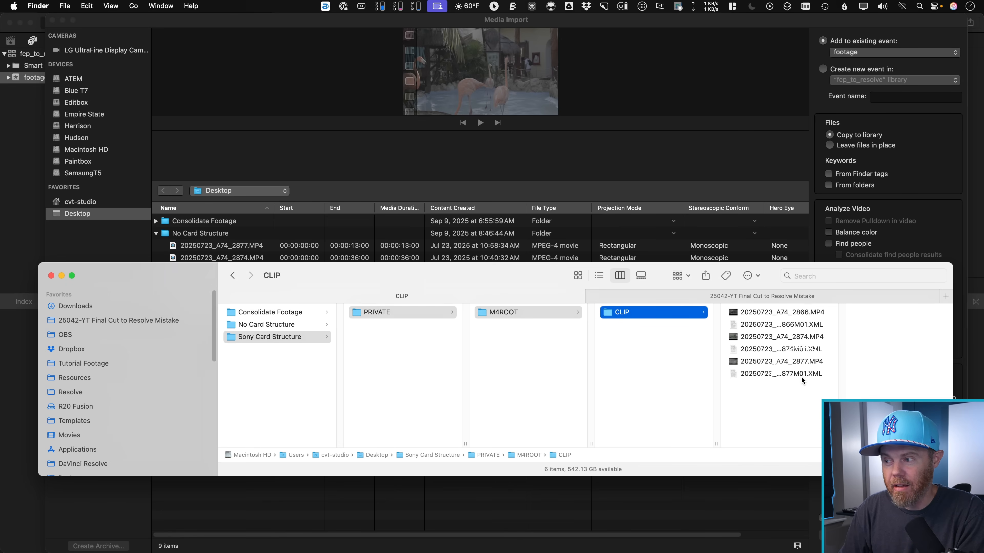
Browse the Sony card's CLIP folder of MP4 and XML files in Finder.
left_click(782, 374)
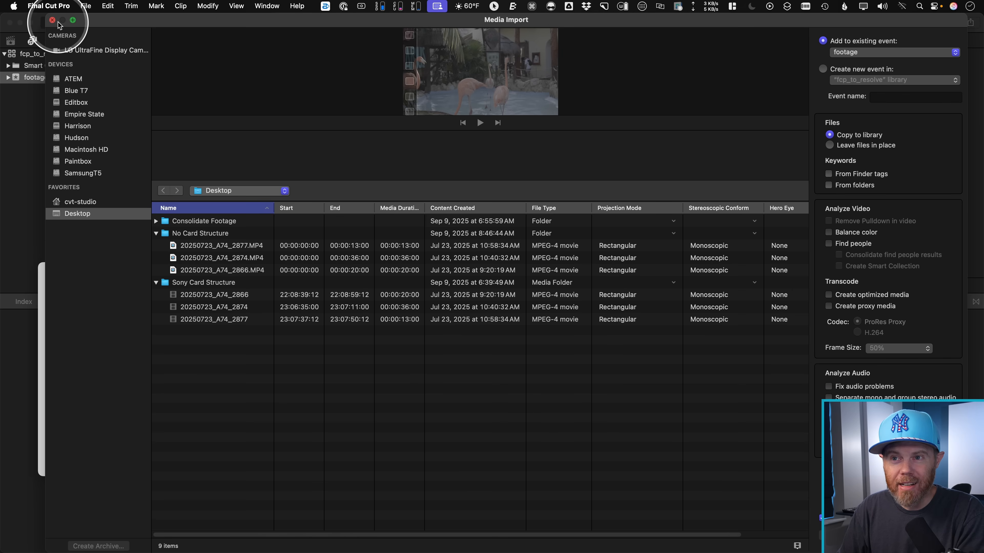
Close Finder and select all three Sony Card Structure clips in Media Import, previewing 20250723_A74_2866.
left_click(52, 20)
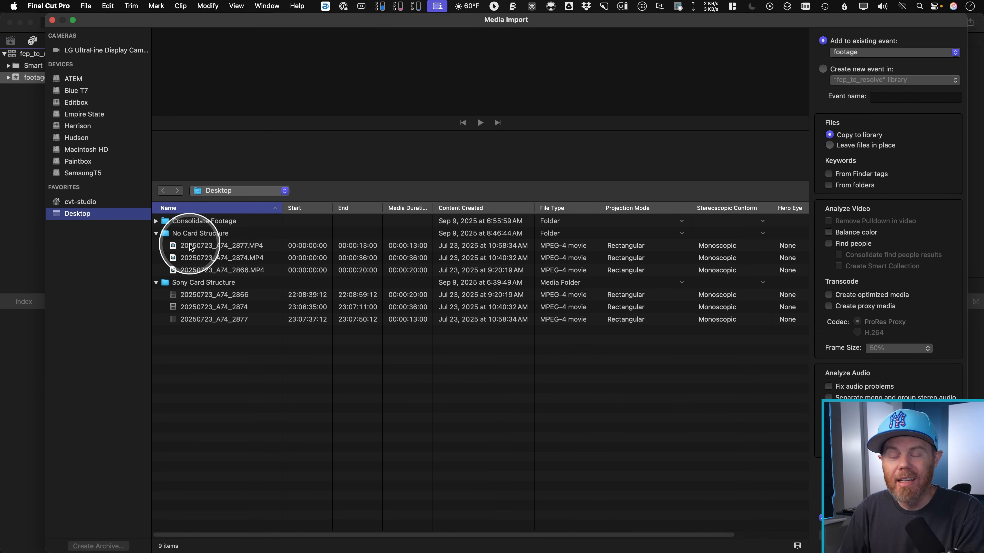
mouse_move(308, 254)
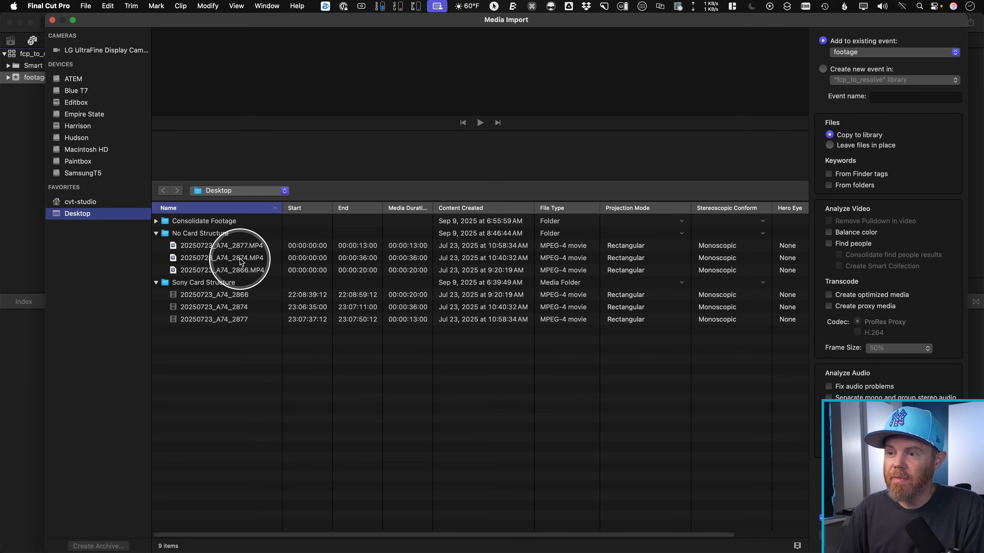
left_click(221, 258)
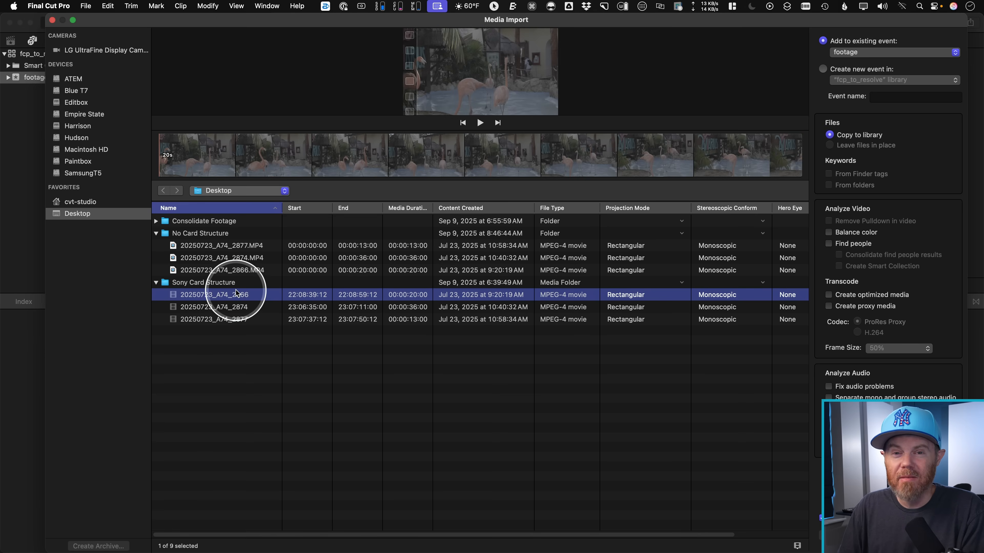
mouse_move(795, 182)
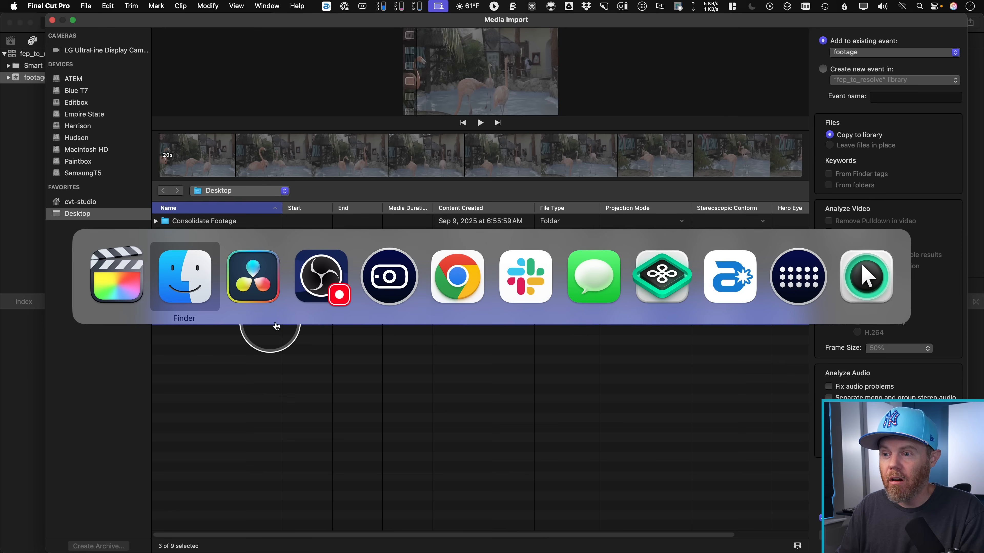
left_click(184, 277)
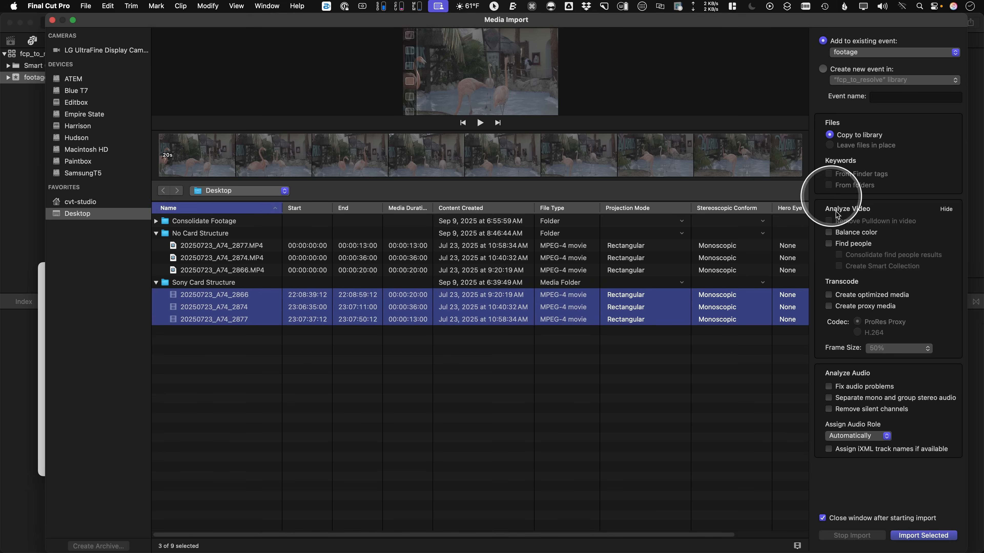
Import the three Sony clips into the footage event and reveal their .mov media in the library's Original Media folder.
left_click(922, 535)
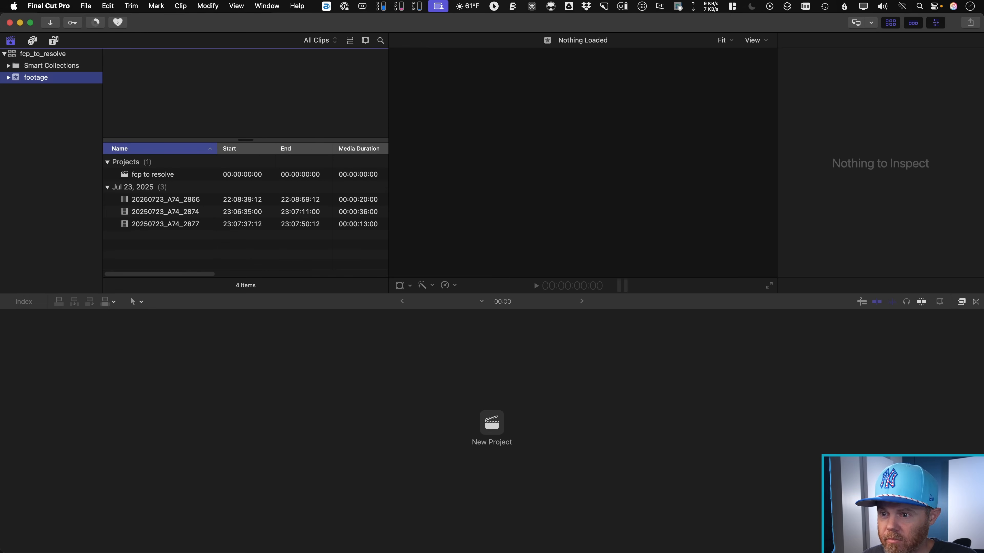
left_click(165, 199)
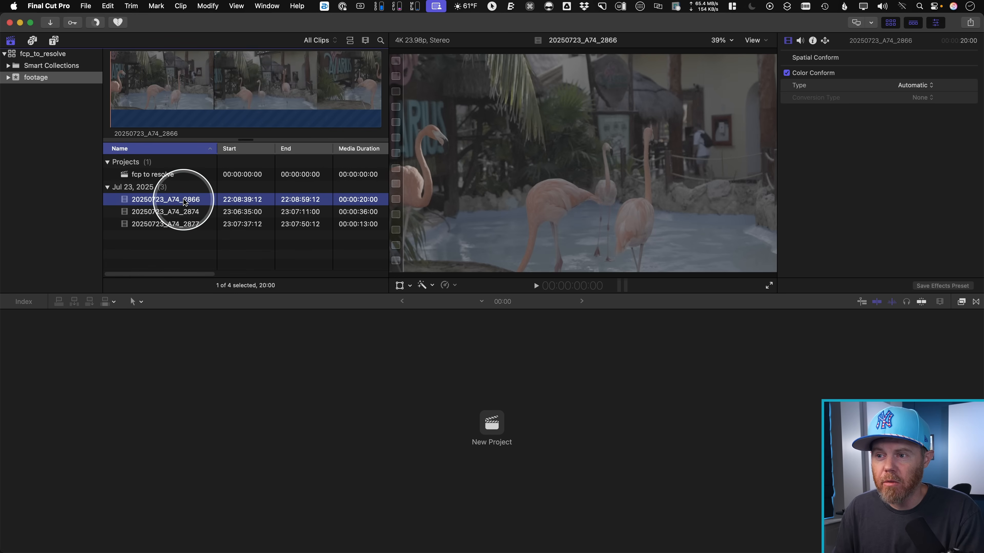
right_click(166, 223)
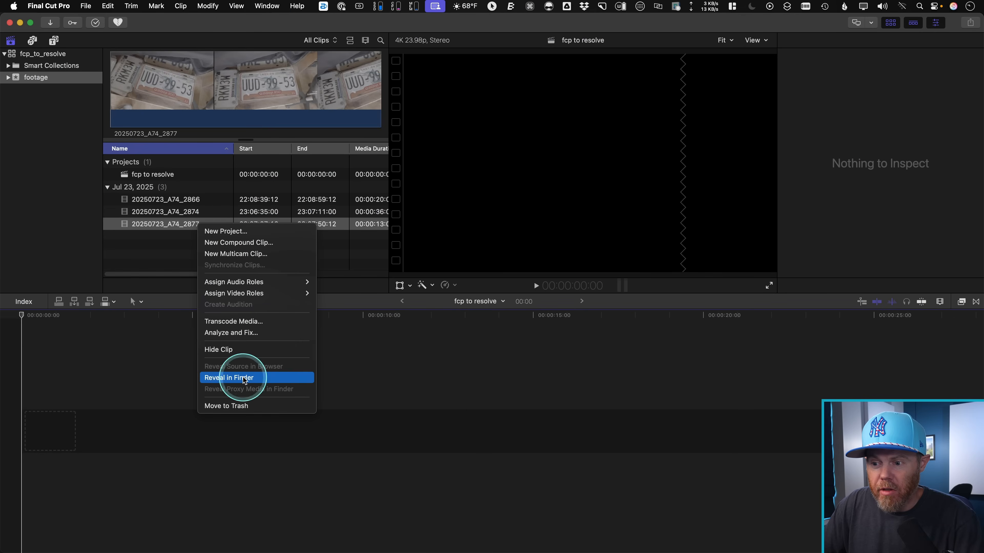
left_click(229, 377)
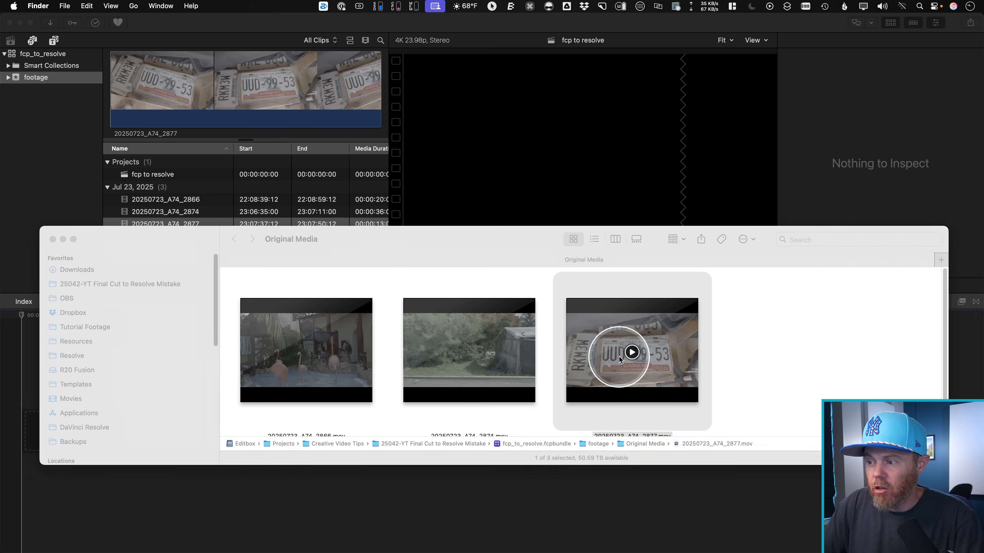
double_click(631, 350)
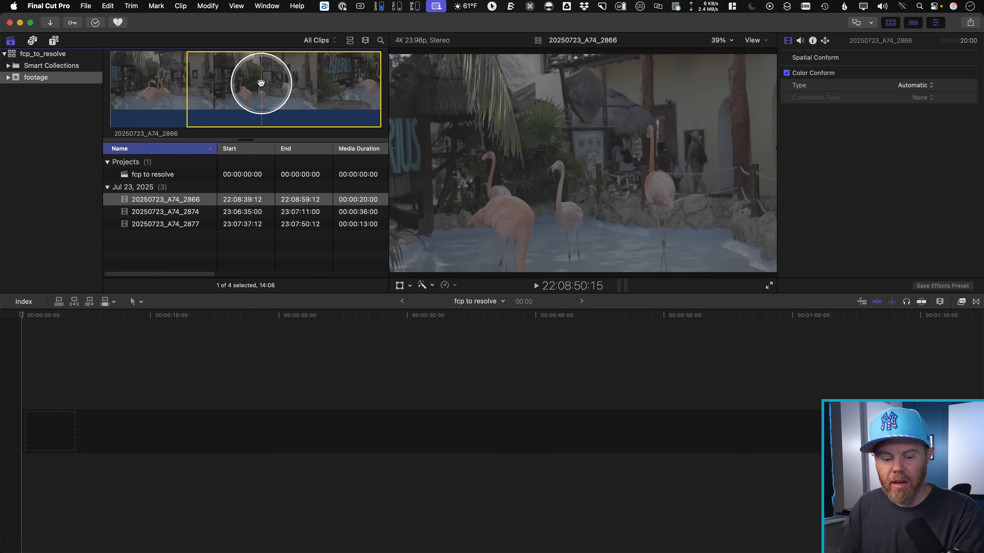
Mark ranges in clips 2866 and 2874 and build the edit with 2874 and 2877 connected above 2866.
left_click(165, 212)
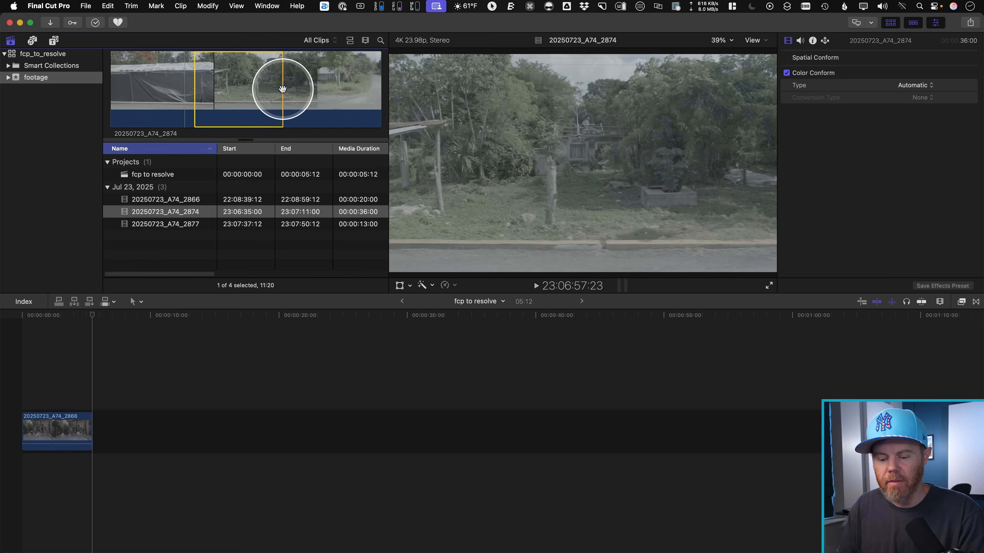
left_click(165, 224)
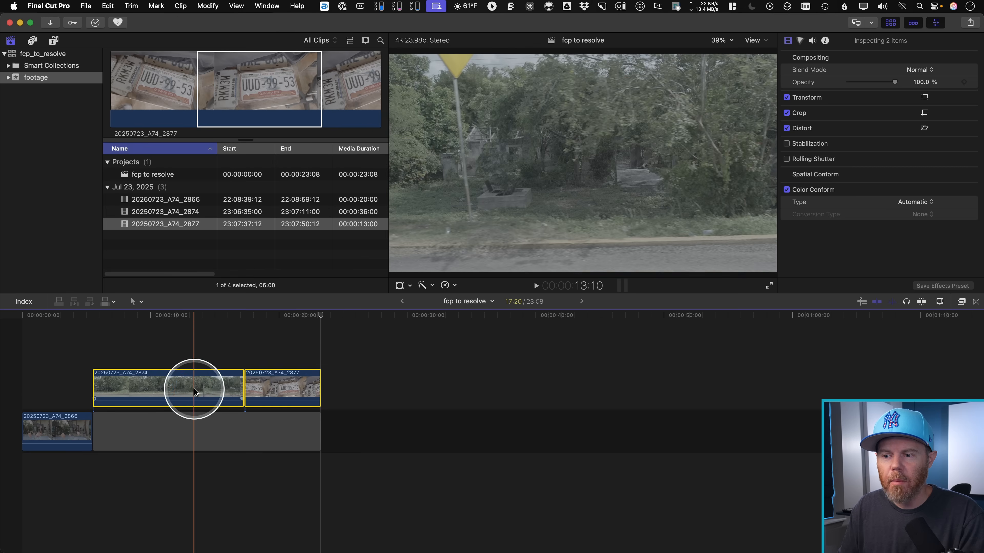
right_click(196, 388)
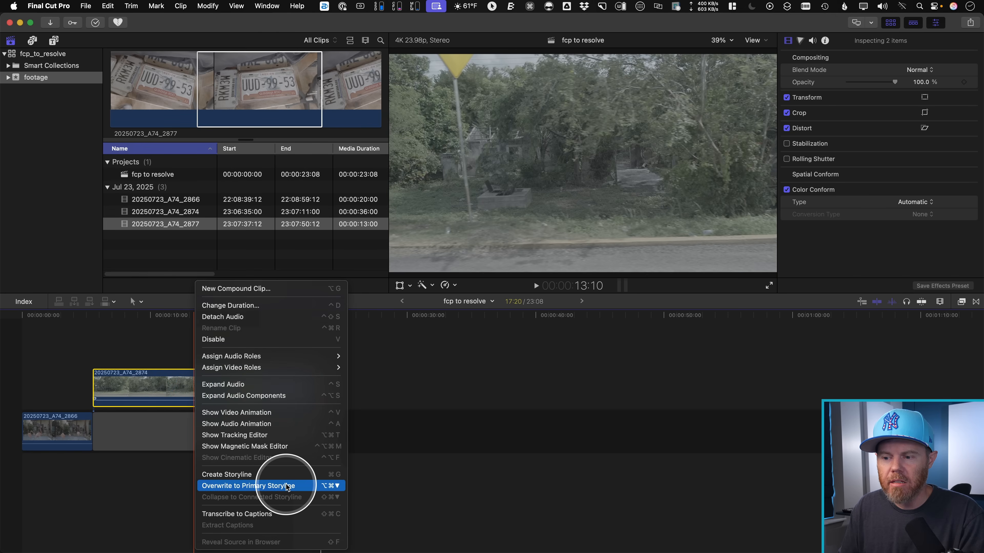
left_click(253, 486)
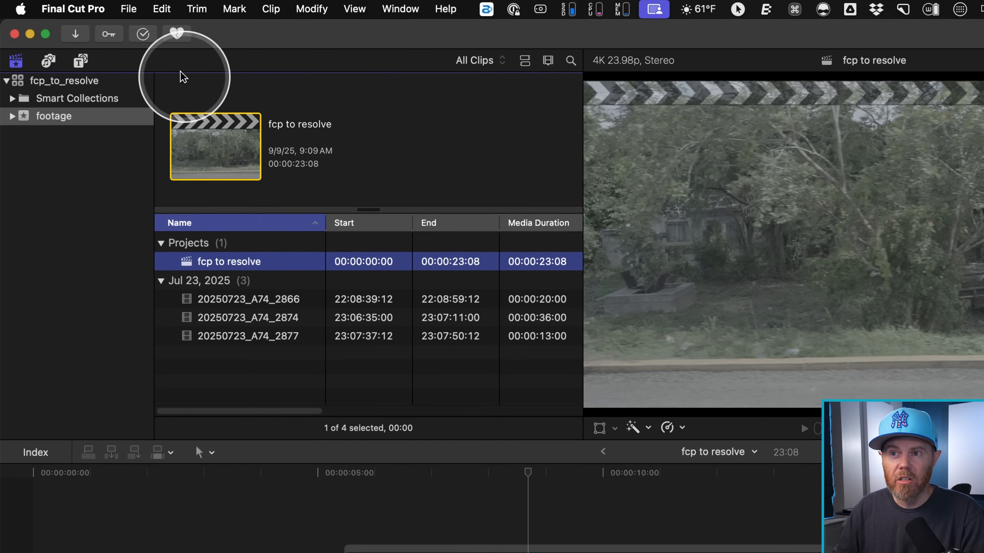
Export the fcp to resolve project as FCPXML into the Cuts folder, choosing the XML version.
left_click(128, 8)
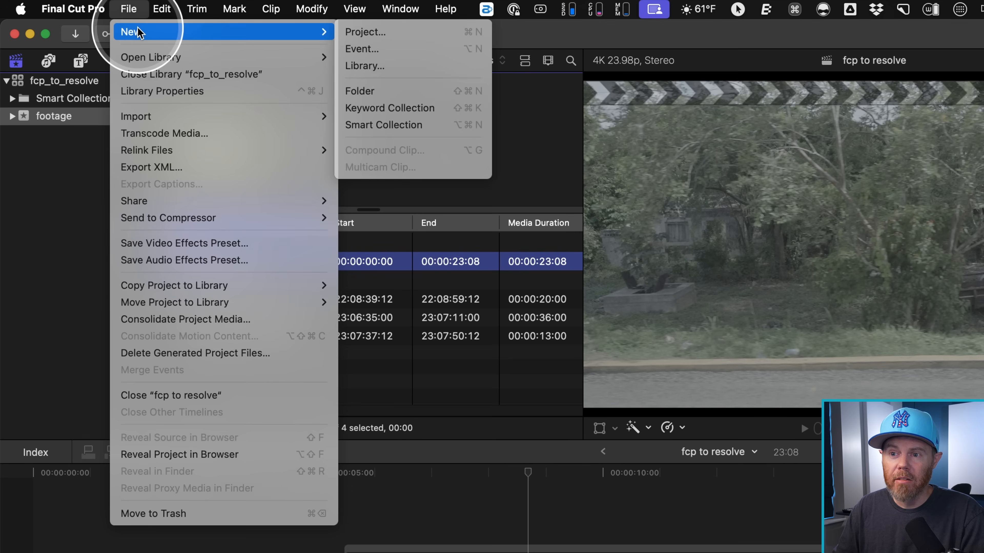
mouse_move(159, 168)
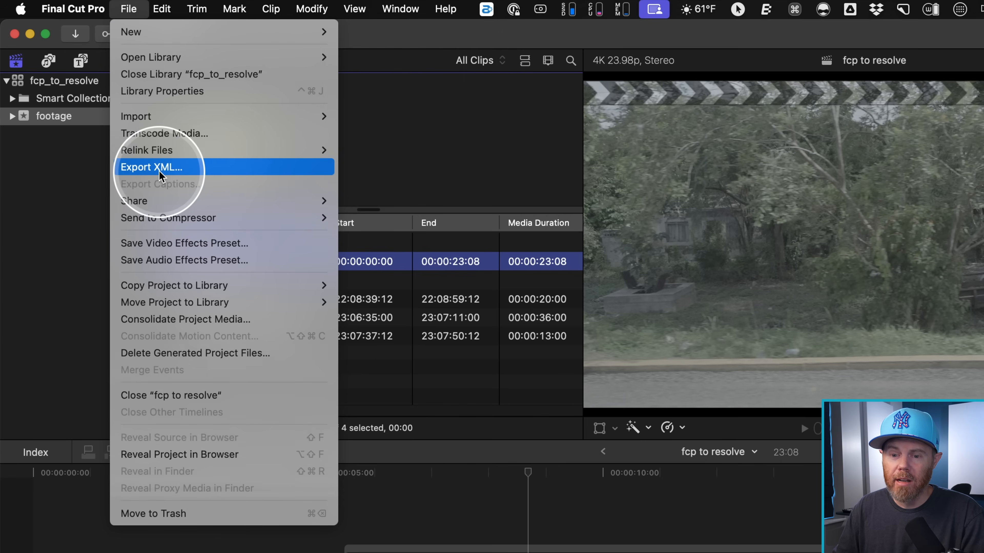
left_click(149, 167)
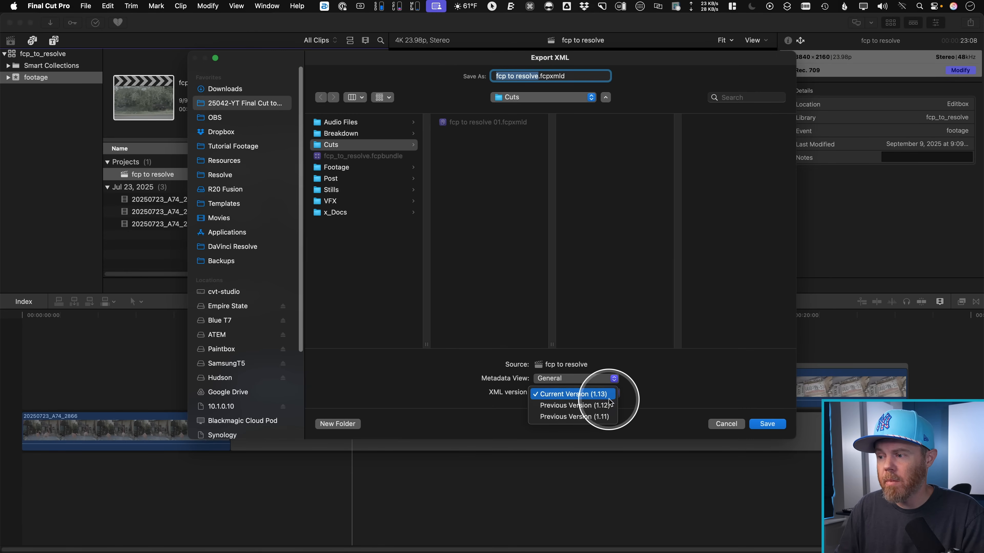
left_click(572, 394)
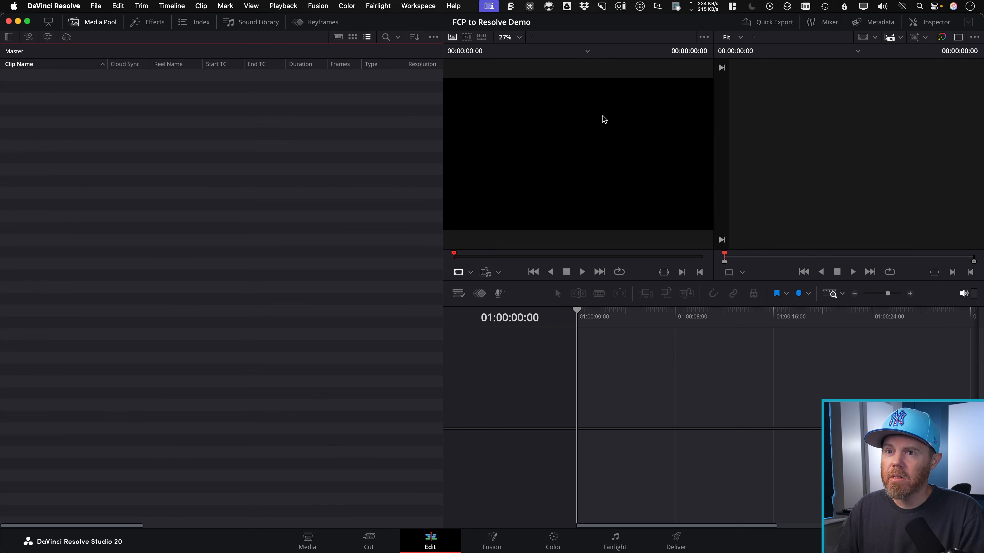
Import the fcp to resolve 02.fcpxmld timeline into the Media Pool with its three source clips.
right_click(207, 156)
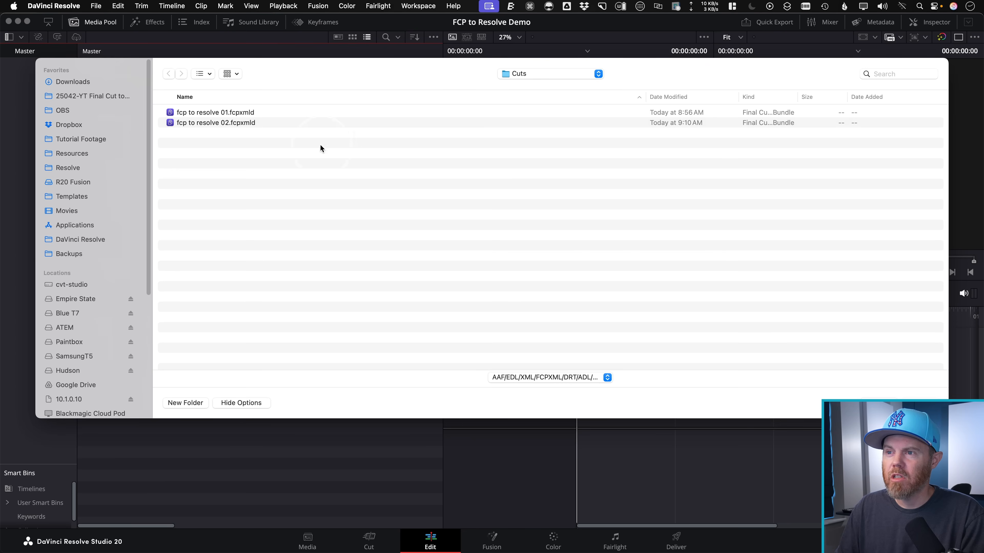
left_click(216, 122)
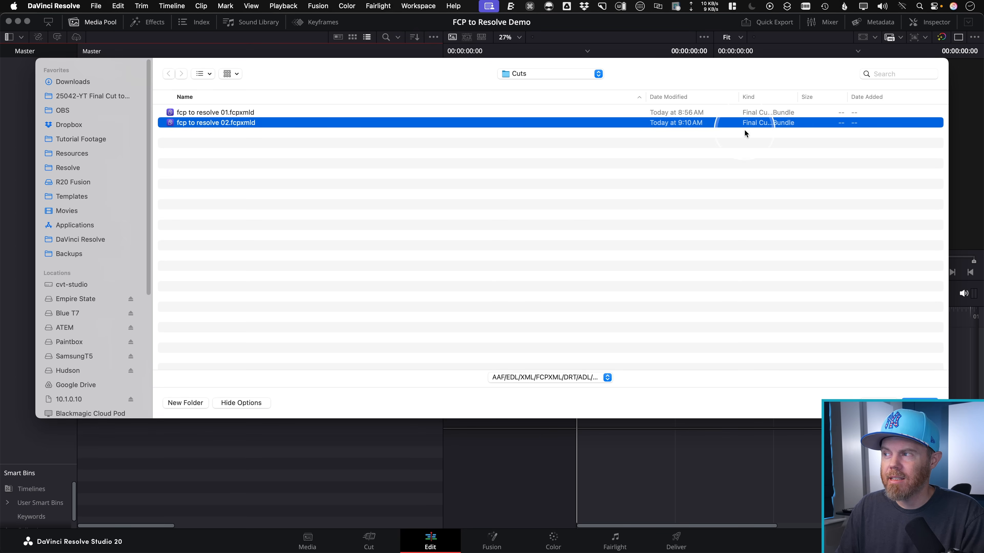
double_click(215, 122)
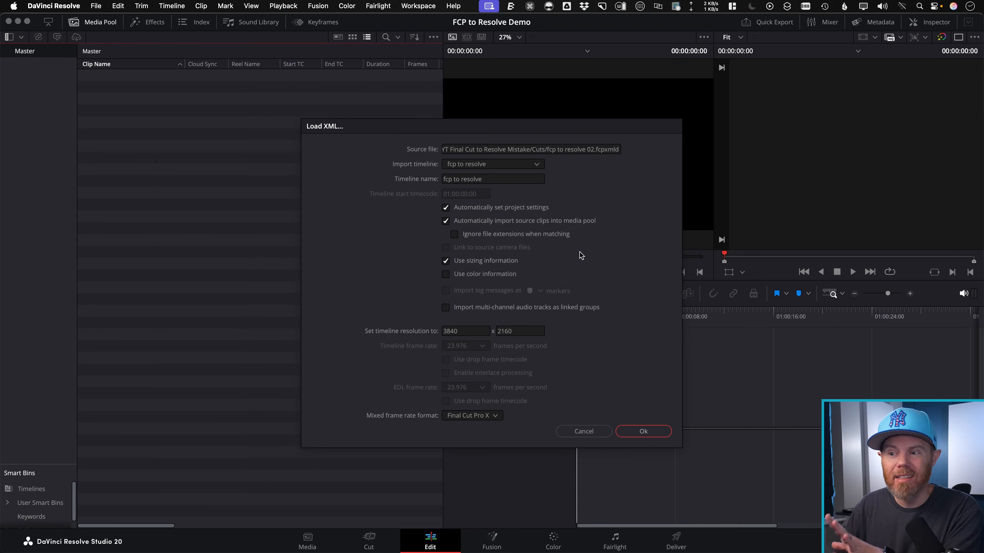
left_click(643, 432)
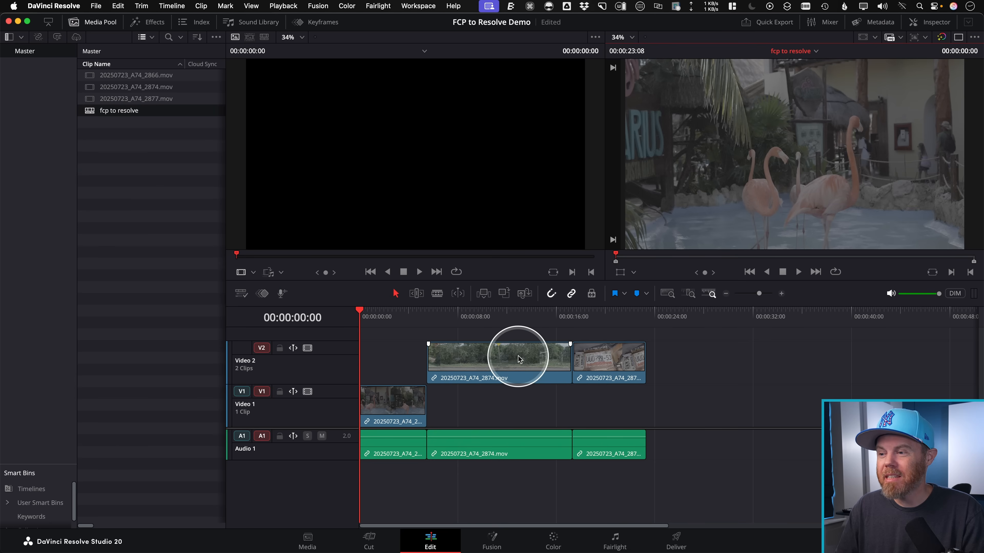
left_click(556, 323)
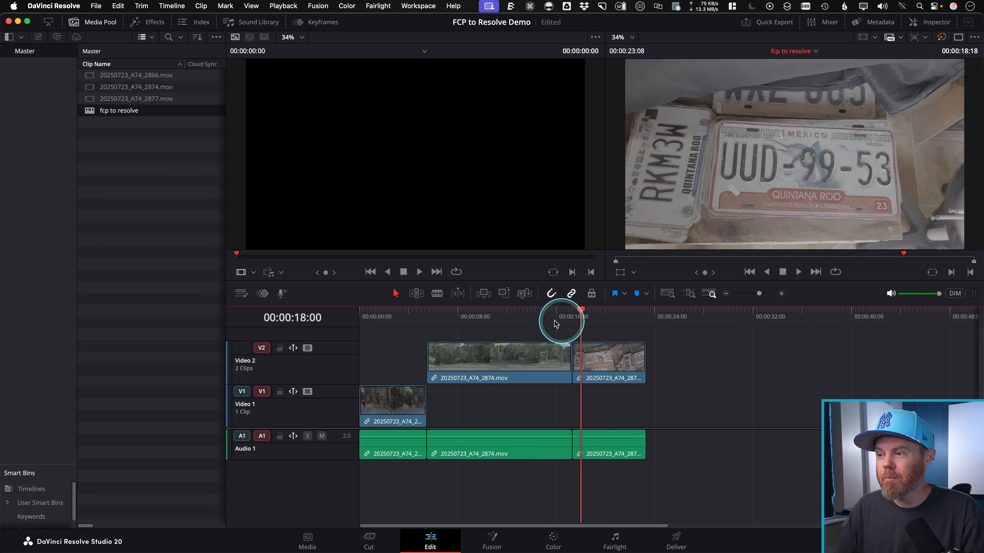
left_click(609, 364)
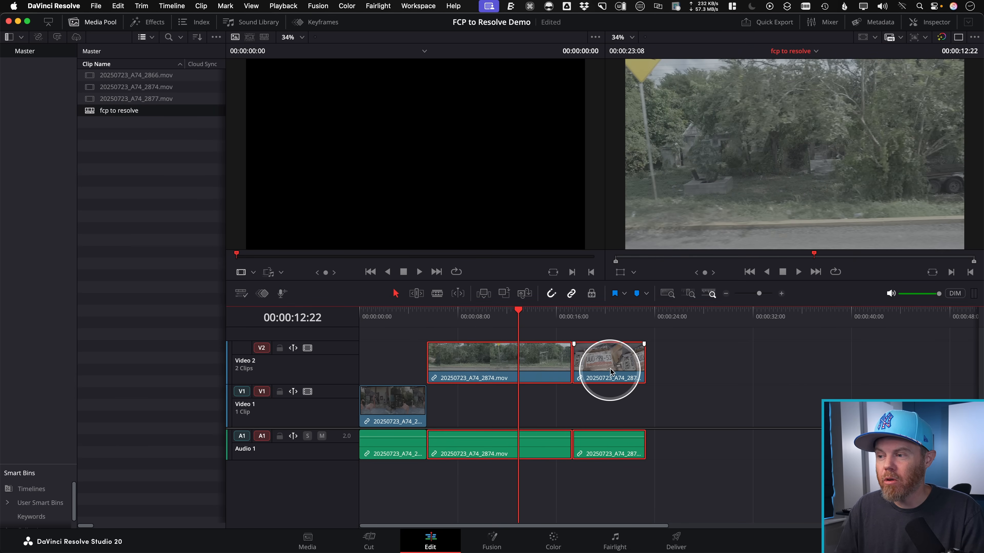
left_click(392, 405)
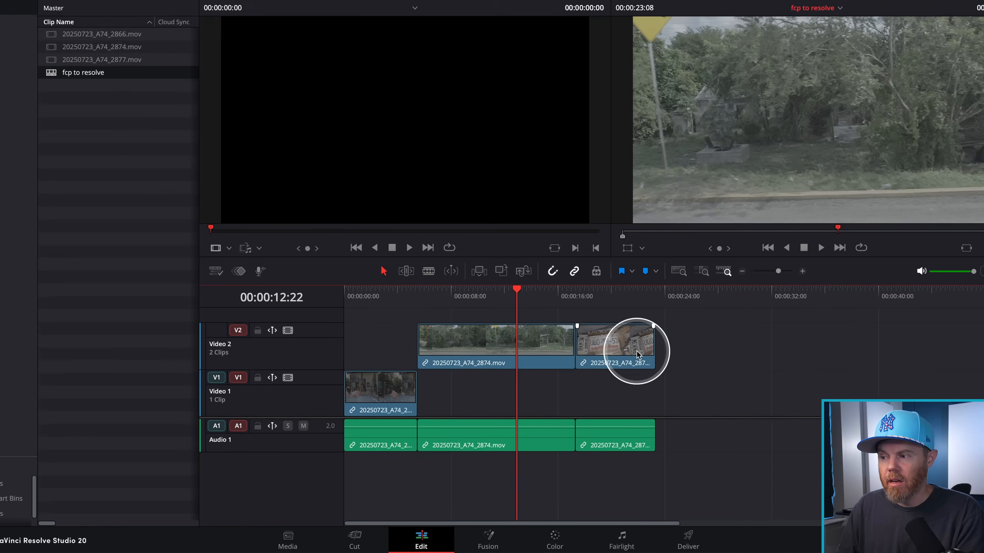
right_click(635, 350)
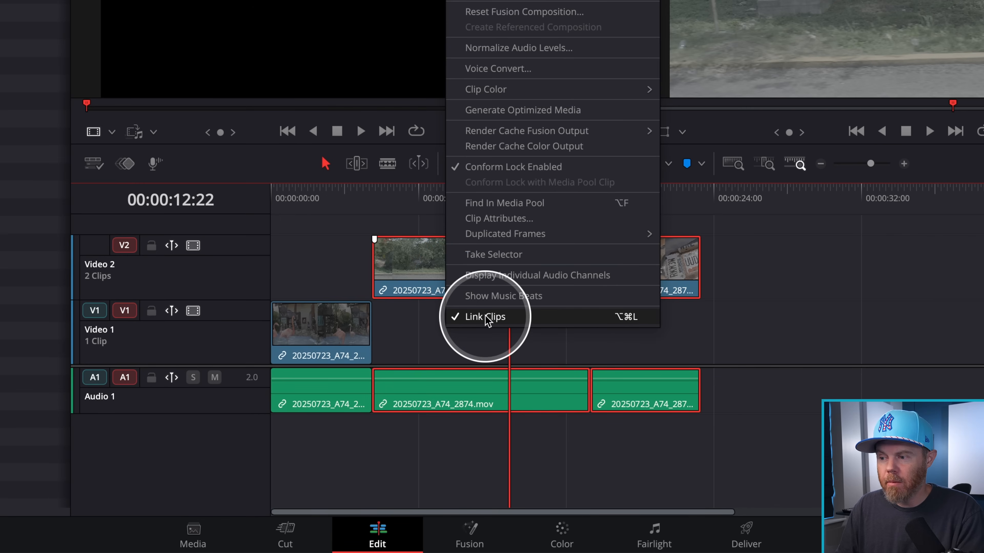
left_click(484, 316)
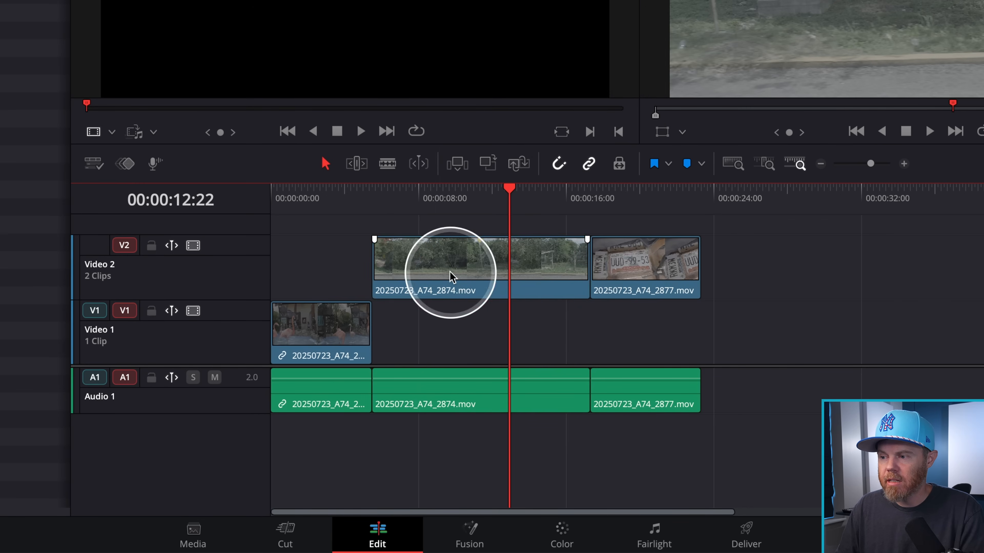
mouse_move(471, 447)
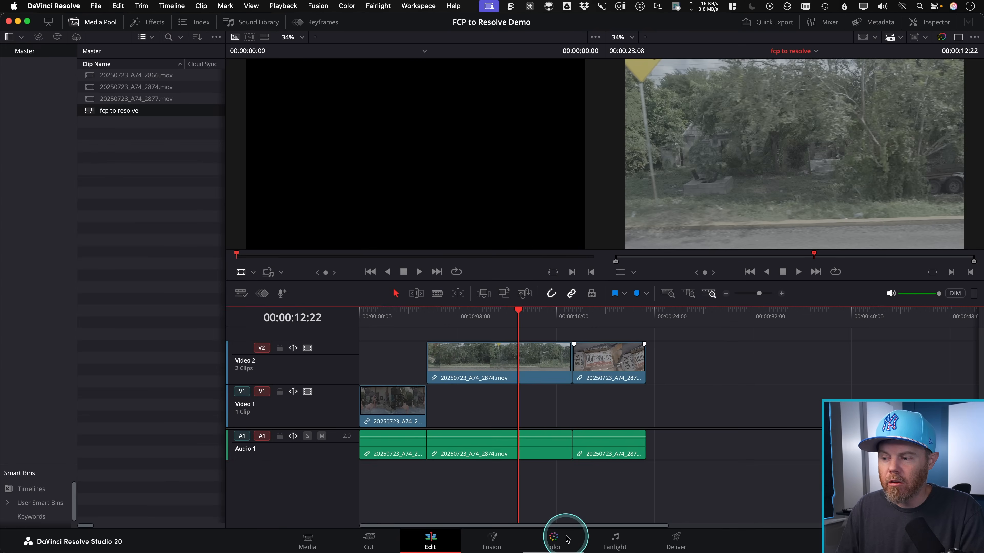
Reveal clip 2866's media in the library's Original Media folder, then return to the project folder.
left_click(552, 538)
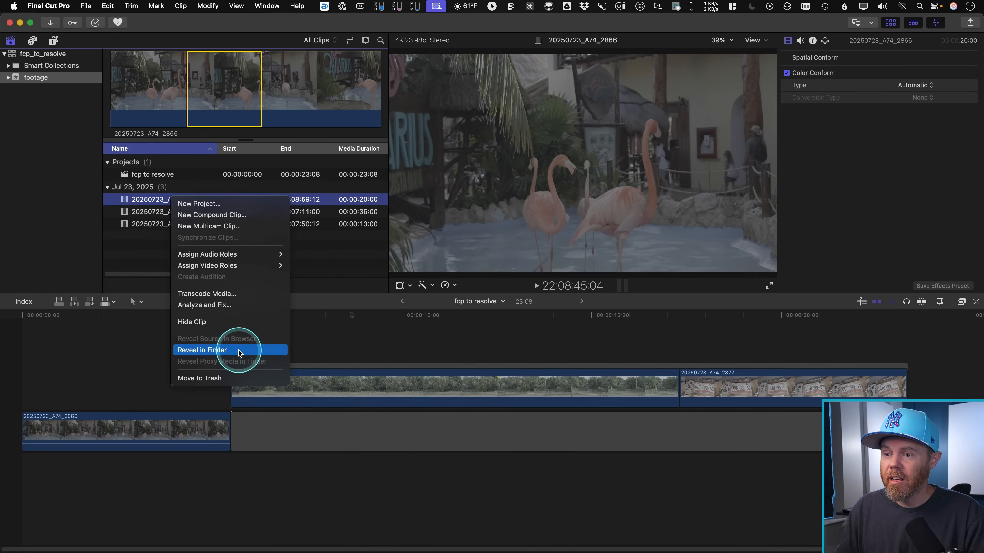
left_click(202, 350)
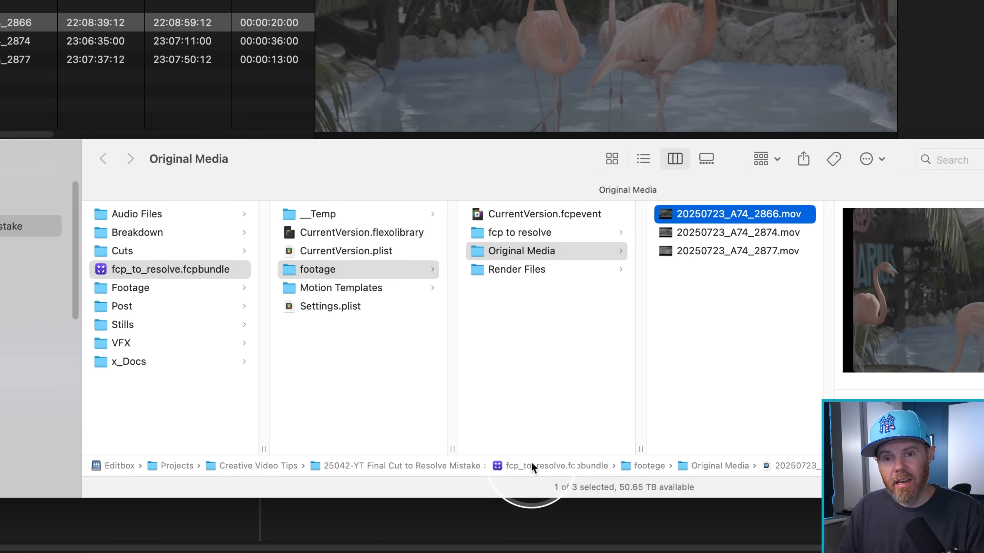
left_click(385, 383)
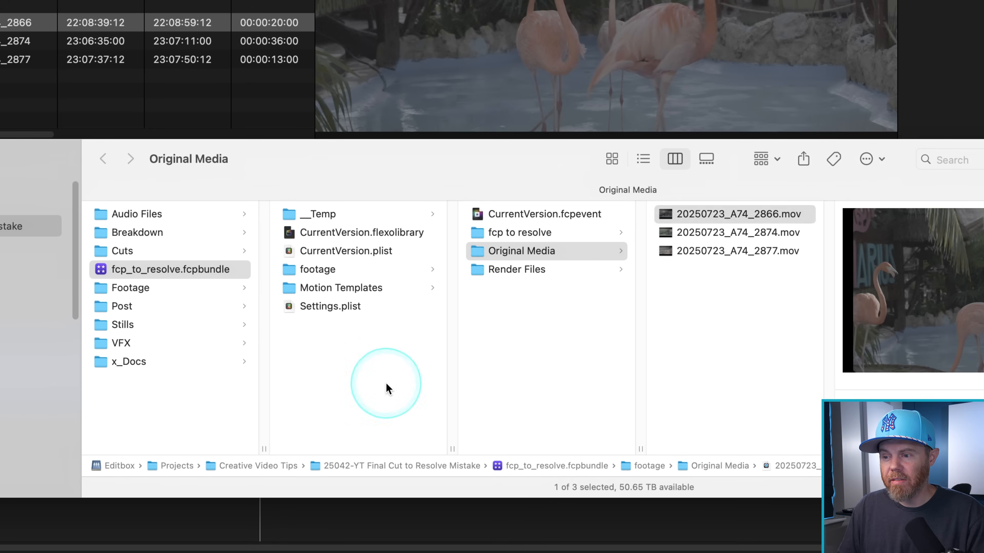
left_click(170, 269)
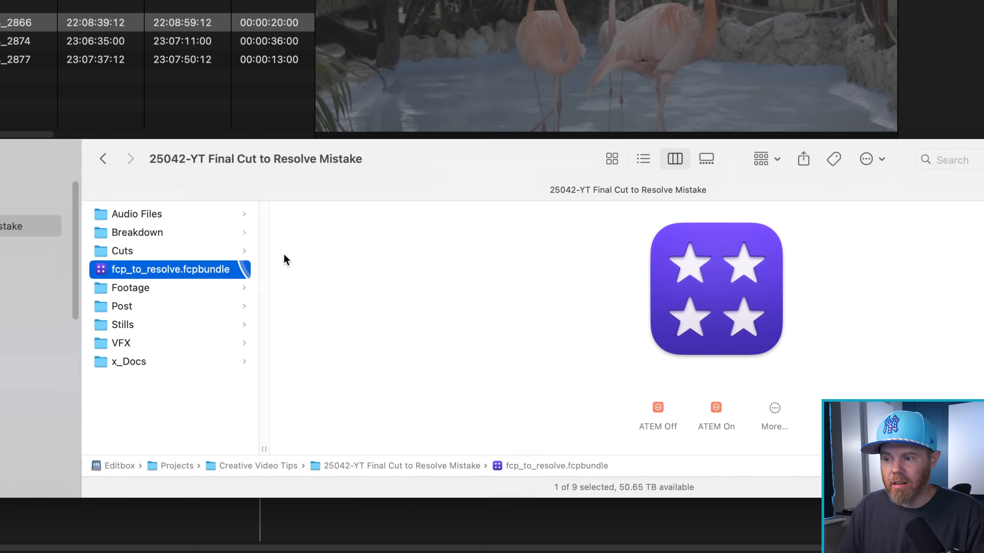
double_click(169, 269)
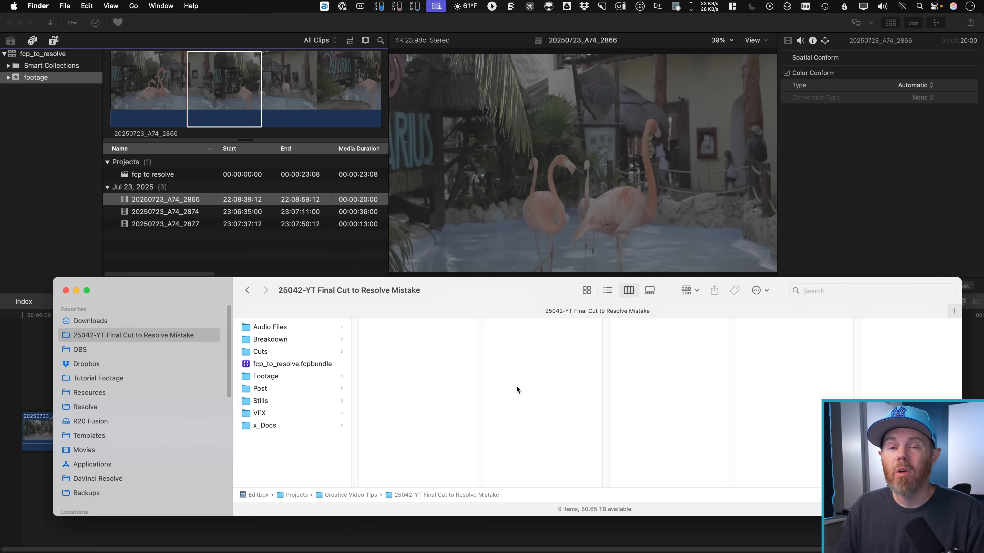
Set the fcp_to_resolve library's media storage location to Desktop/Consolidate Footage.
left_click(165, 199)
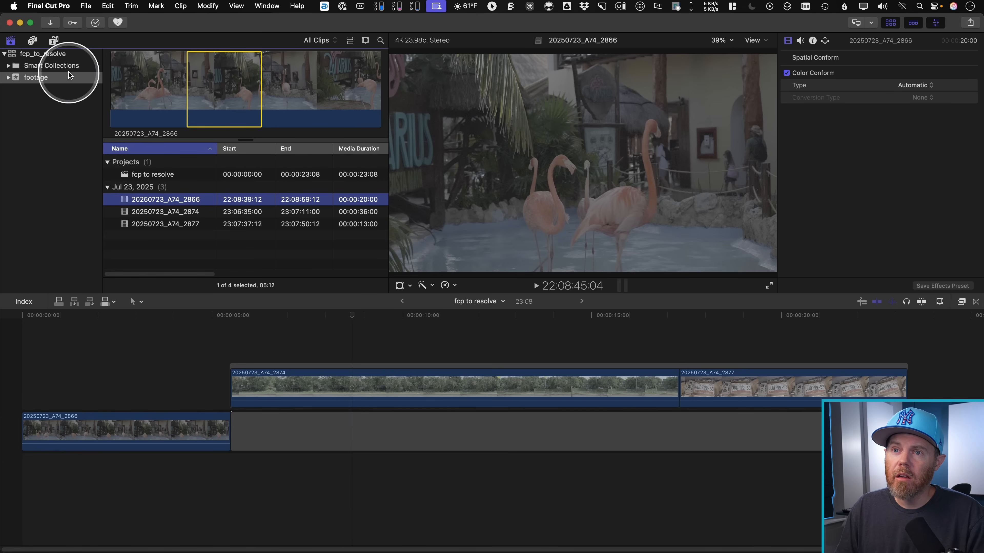
left_click(44, 53)
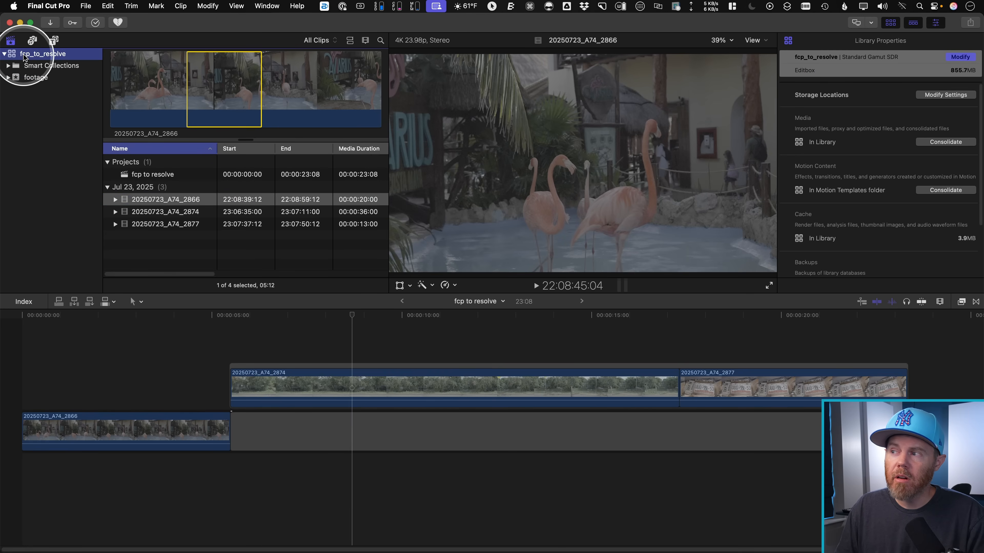
left_click(945, 95)
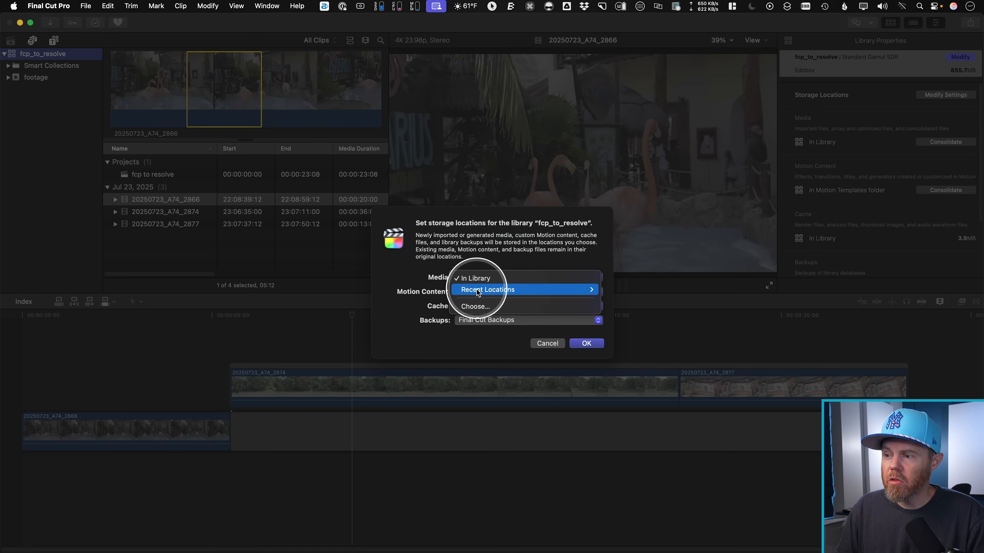
left_click(475, 307)
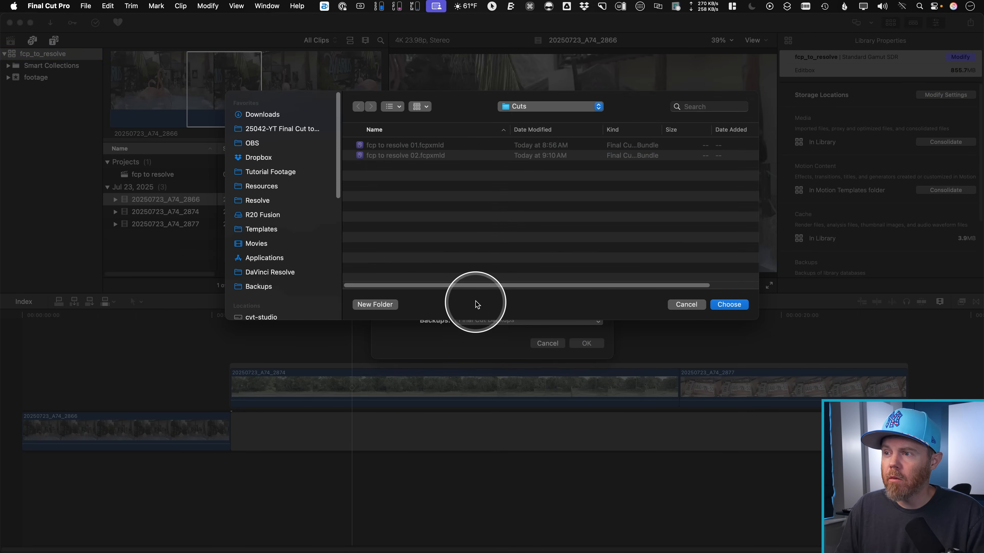
mouse_move(470, 270)
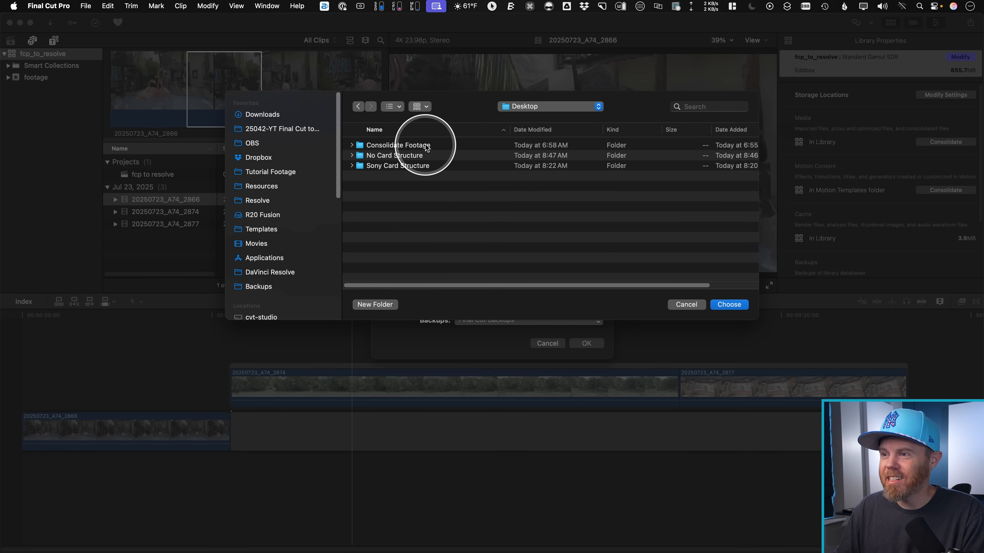
left_click(728, 304)
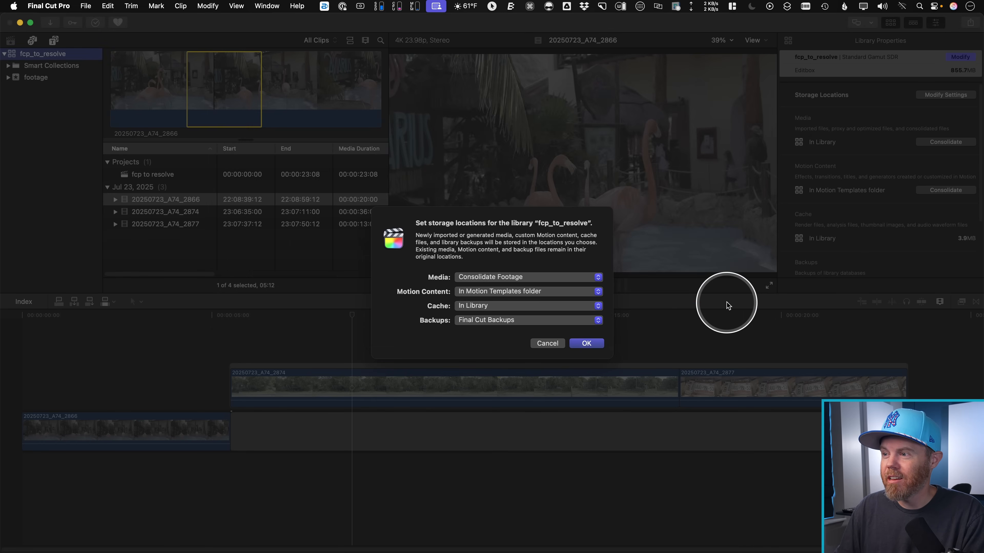
left_click(585, 344)
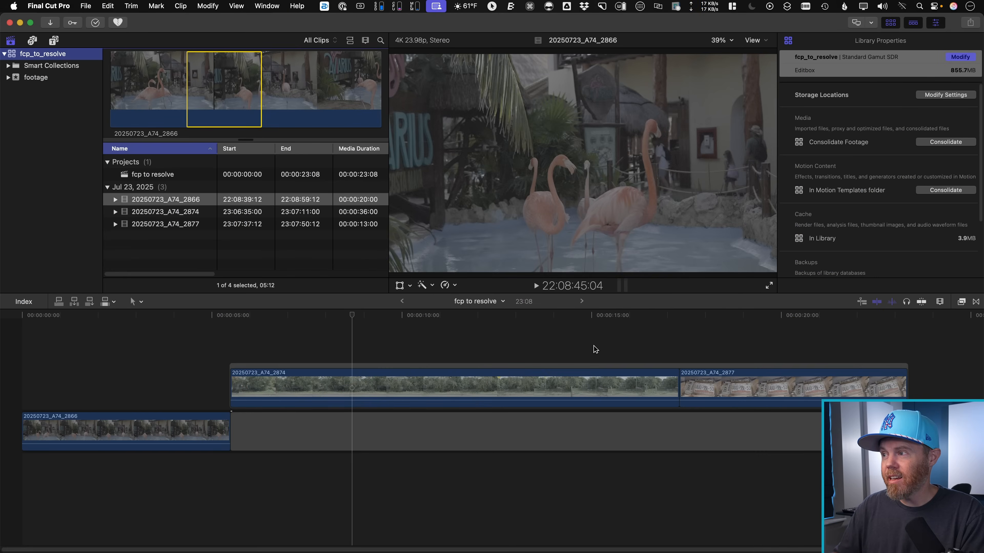
Consolidate the library's original media into Consolidate Footage, producing an 851.2 MB 2025-07-23 folder.
left_click(351, 388)
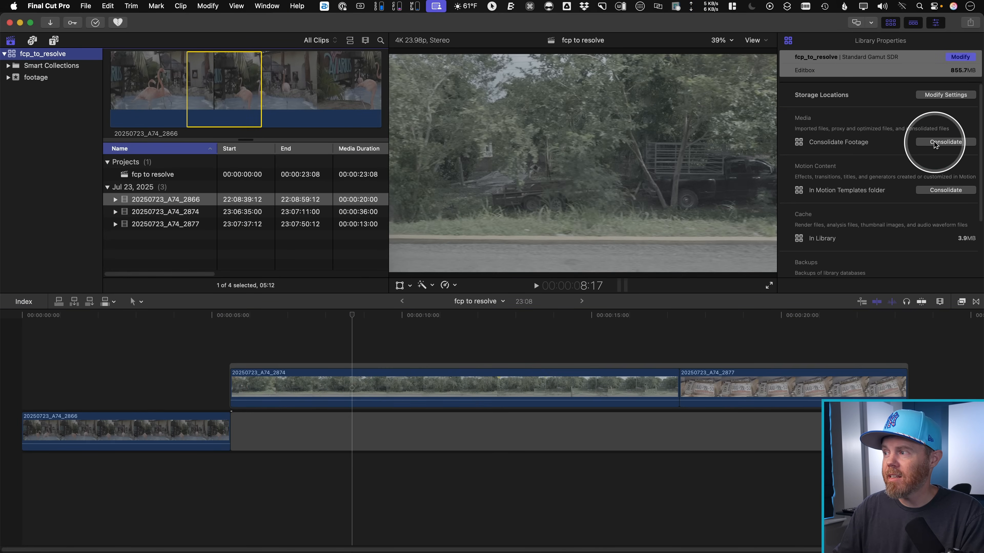
left_click(945, 141)
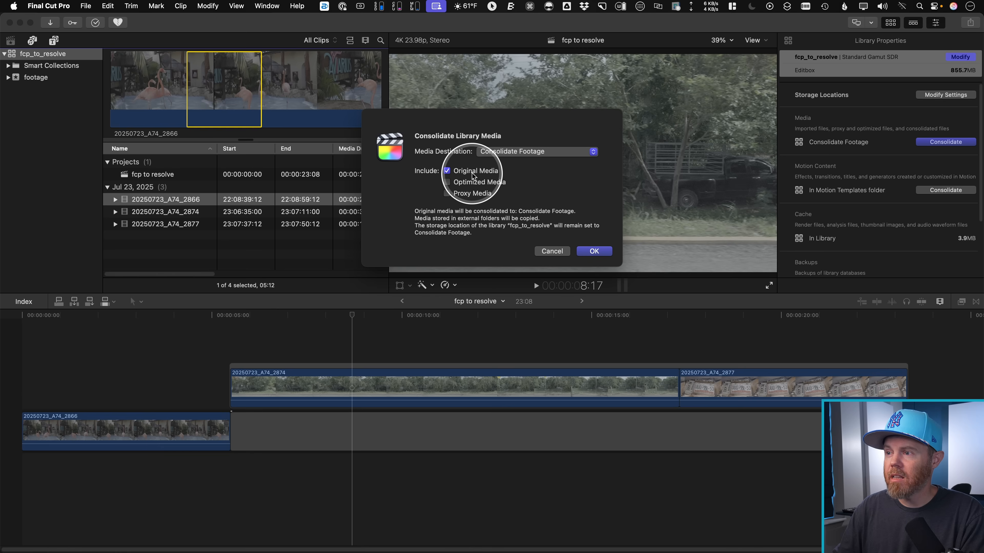
left_click(536, 151)
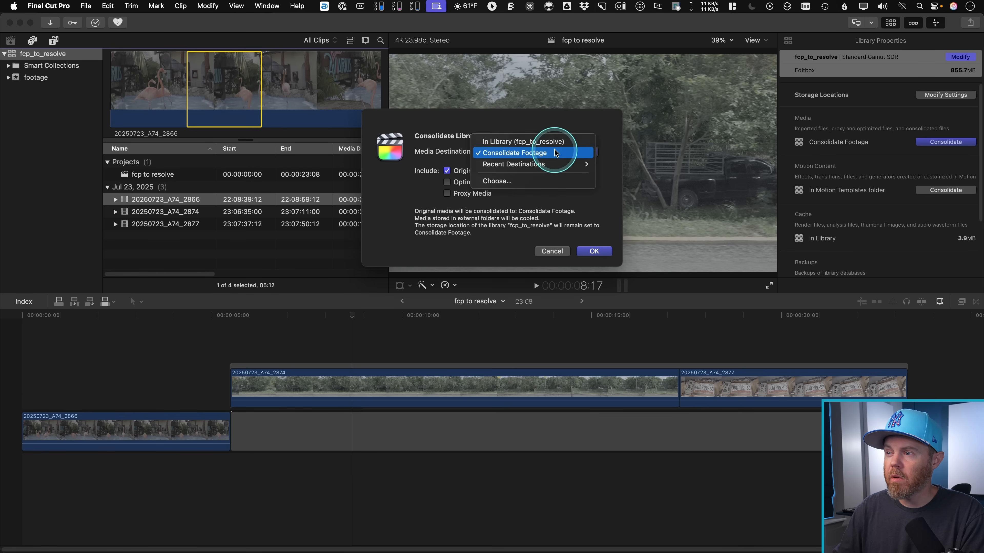
left_click(515, 153)
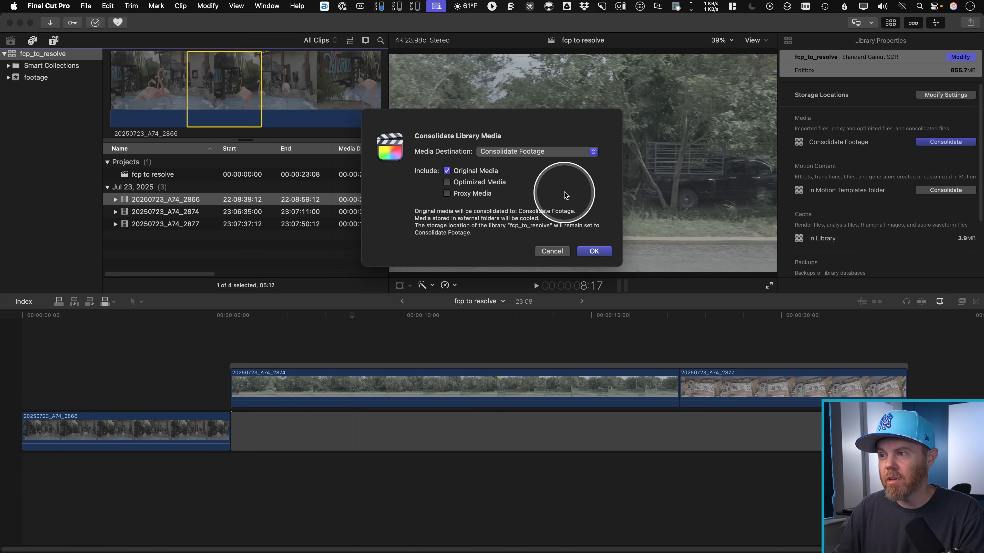
left_click(593, 251)
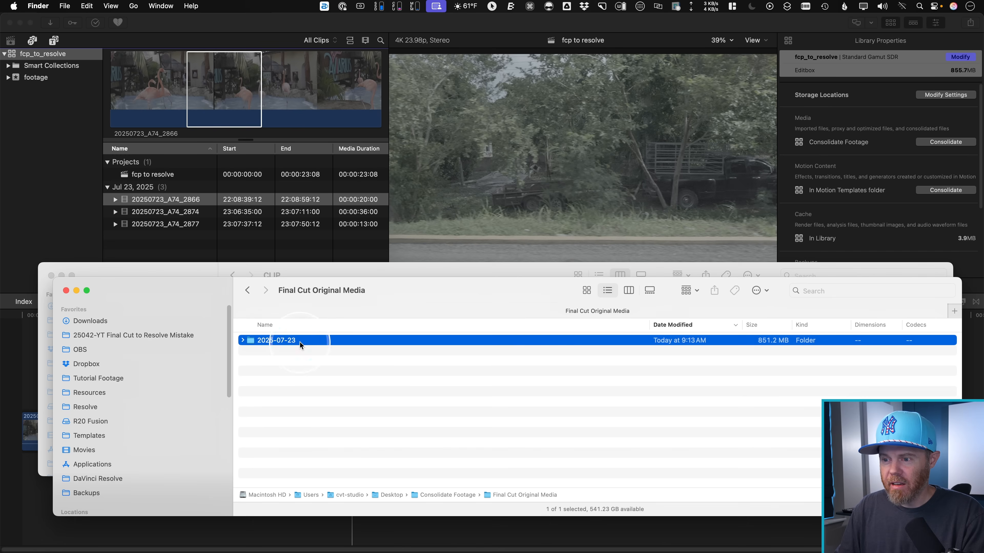
Inspect the consolidated 2025-07-23 footage folder in Finder.
double_click(276, 340)
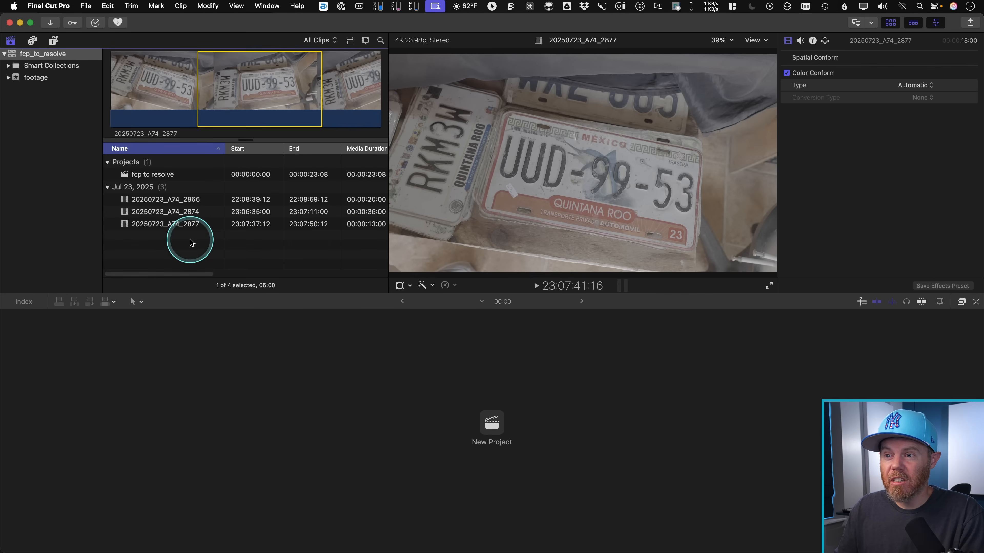
Reveal all three event clips in Finder to check the Original Media aliases, then reopen the project.
left_click(165, 199)
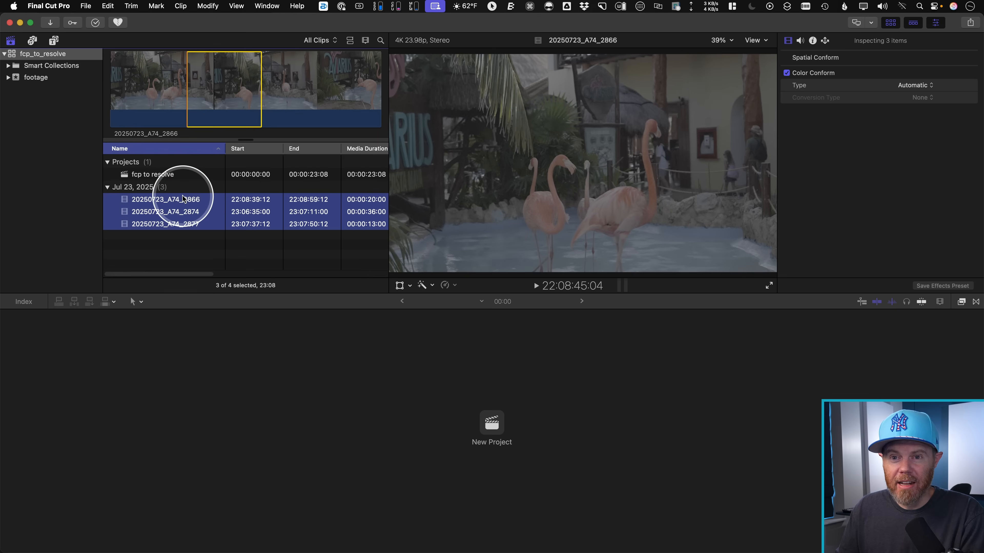
right_click(182, 200)
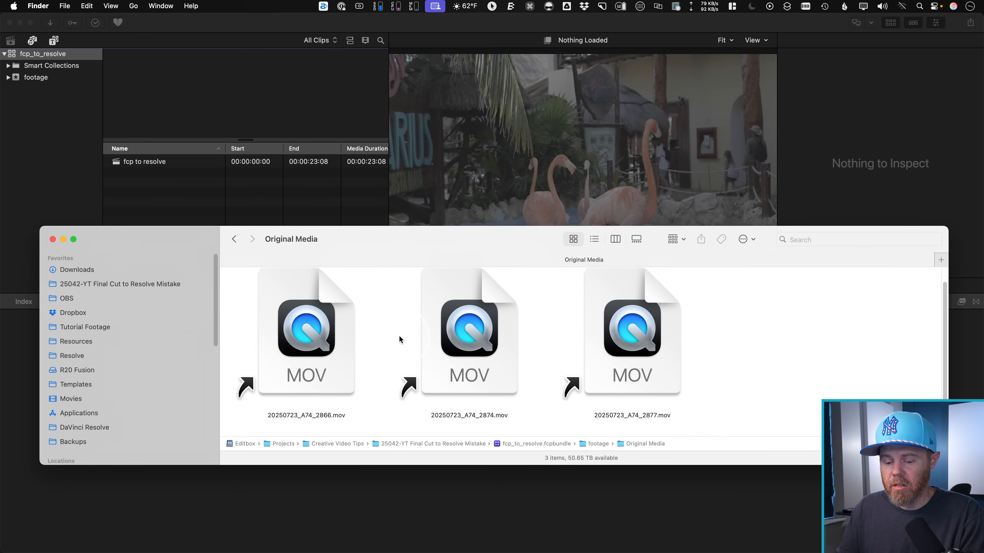
left_click(593, 240)
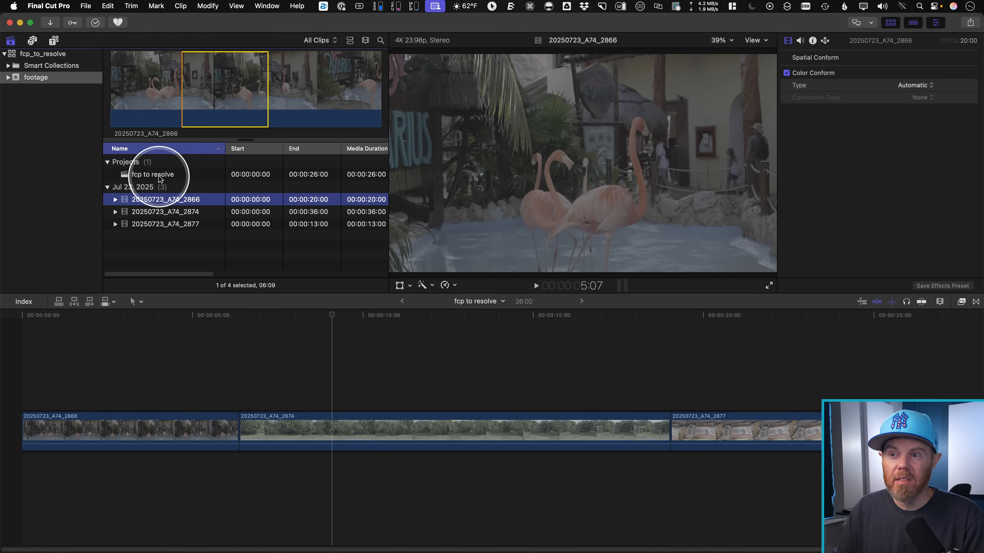
Export the fcp to resolve project as FCPXML for DaVinci Resolve.
left_click(85, 6)
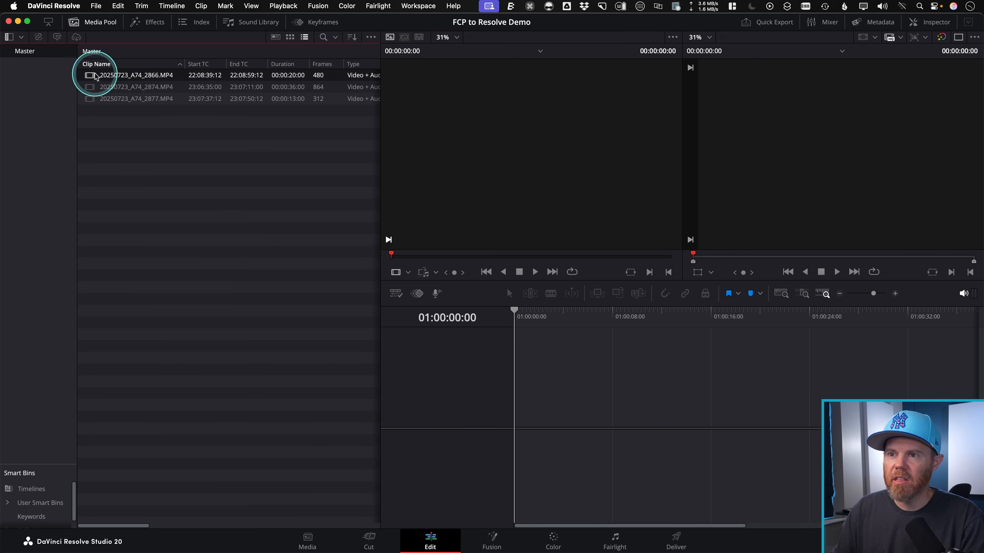
Set the start timecode of the 2866 and 2877 clips to 00:00:00:00 via Clip Attributes.
right_click(94, 74)
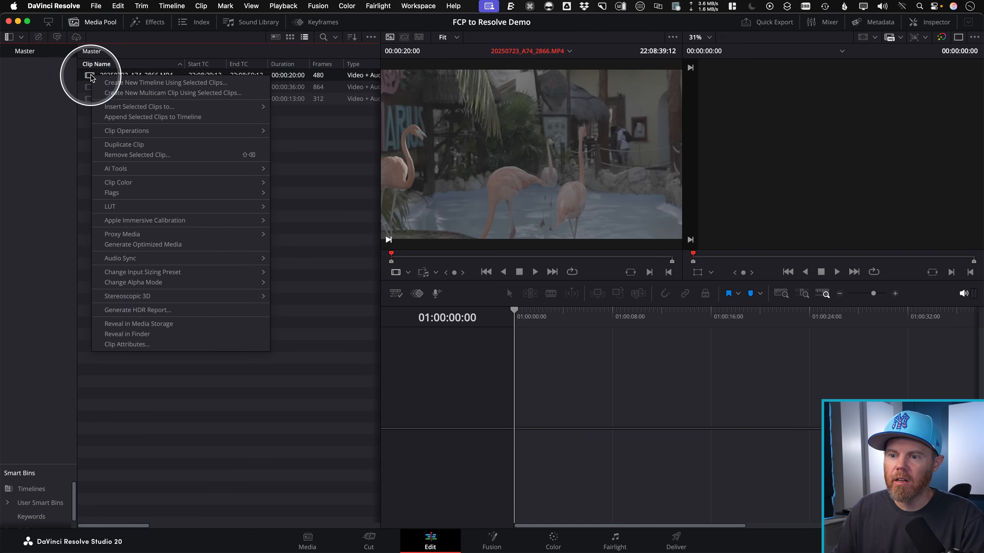
left_click(126, 343)
type("00:00:00:00")
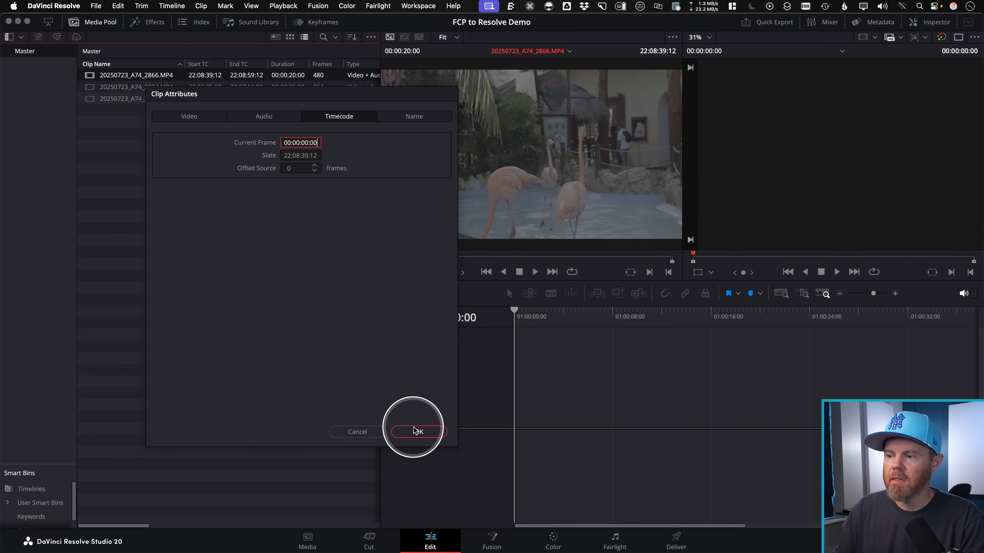
left_click(416, 431)
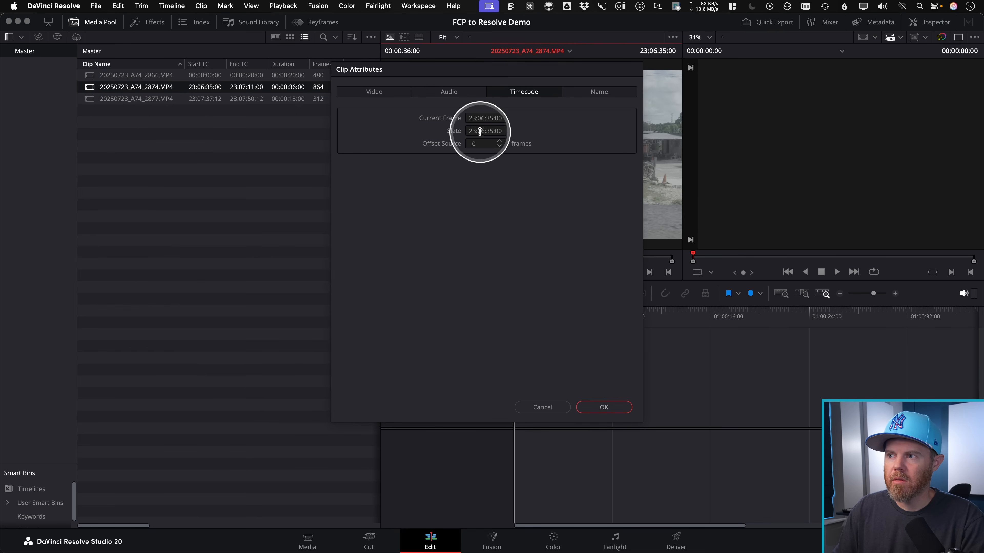
type("00:00:00:00")
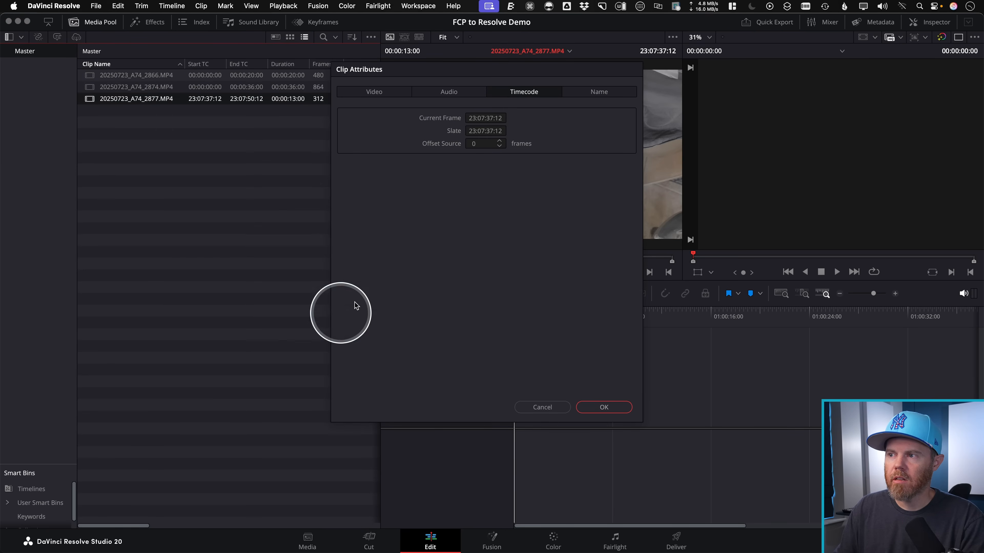
left_click(484, 118)
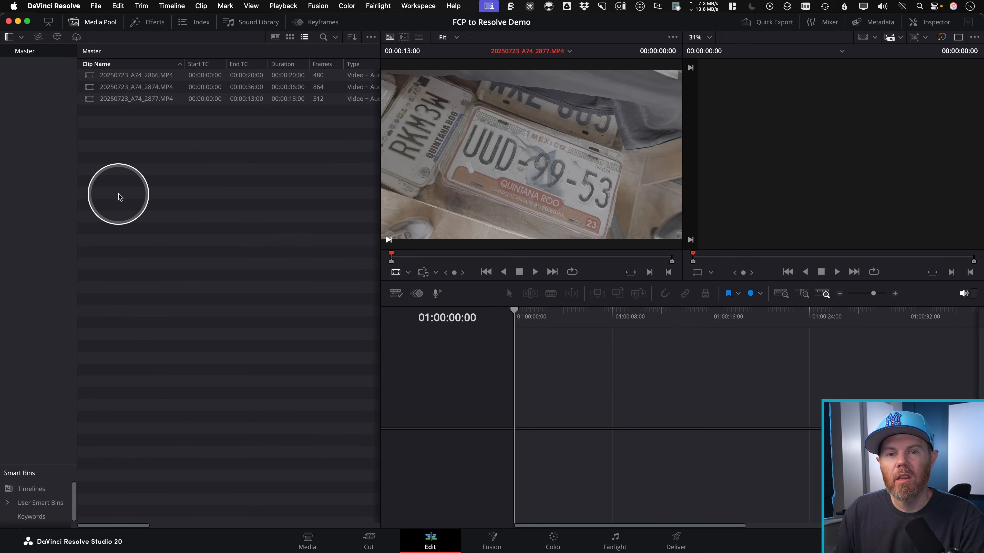
mouse_move(150, 180)
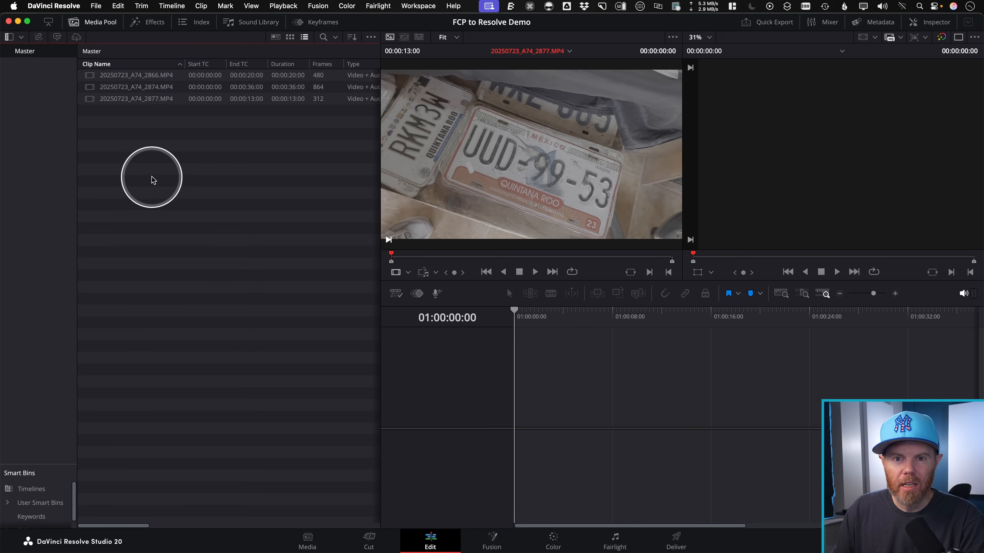
Import fcp to resolve 03.fcpxmld as a timeline without auto-importing source clips, linking to existing media.
right_click(151, 180)
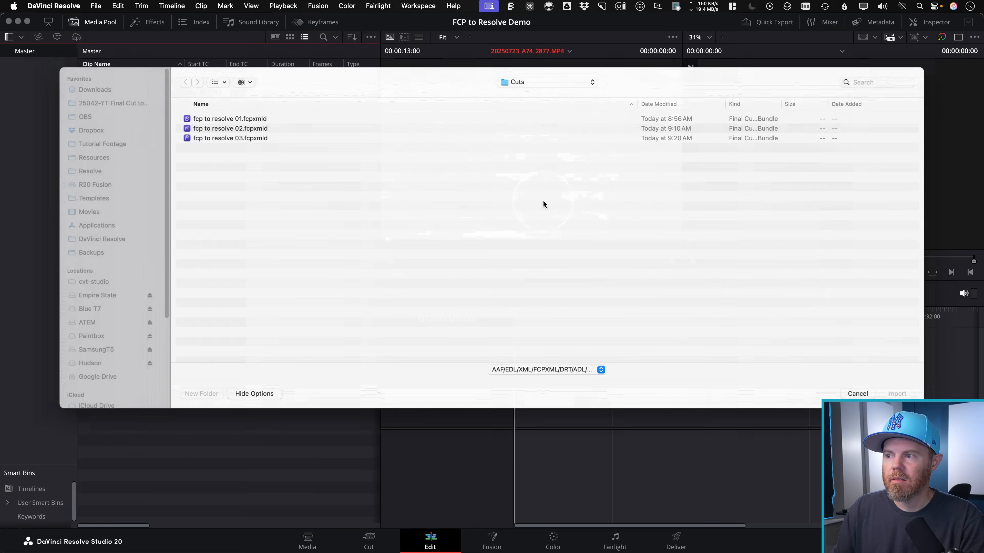
left_click(230, 138)
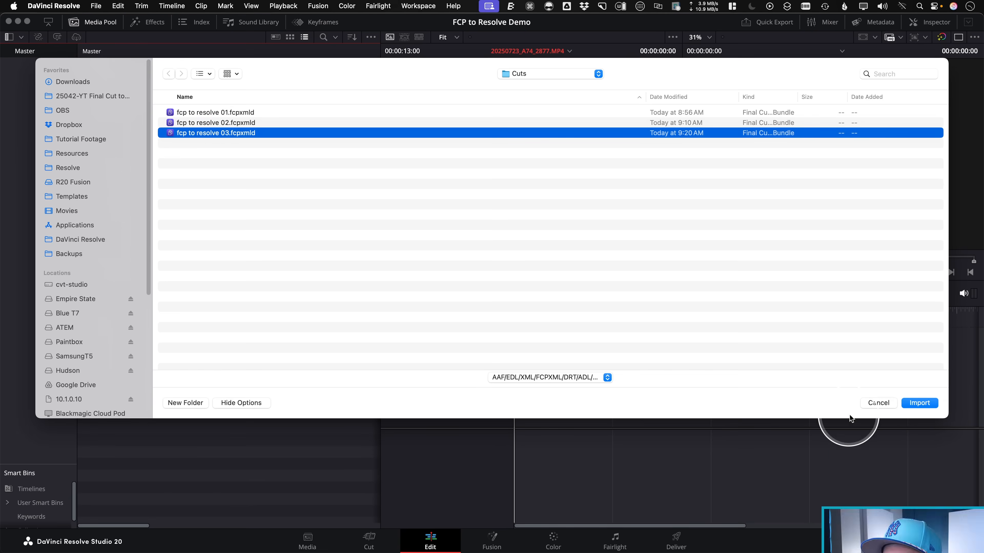
left_click(919, 403)
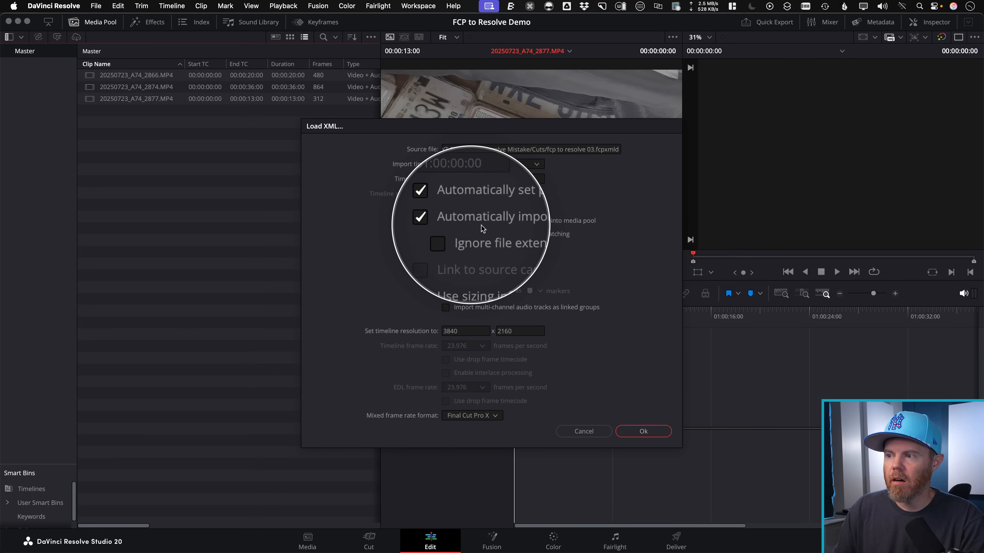
left_click(446, 221)
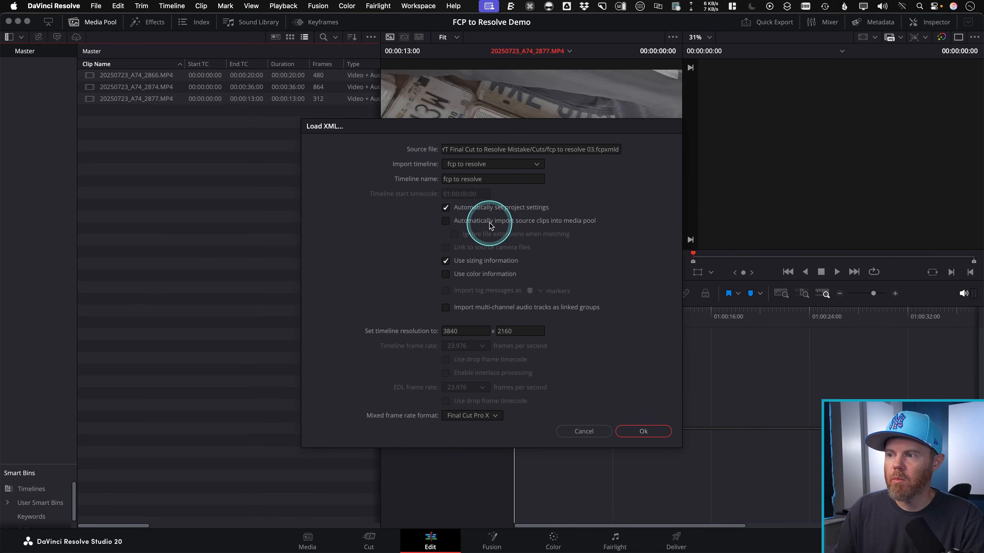
left_click(643, 431)
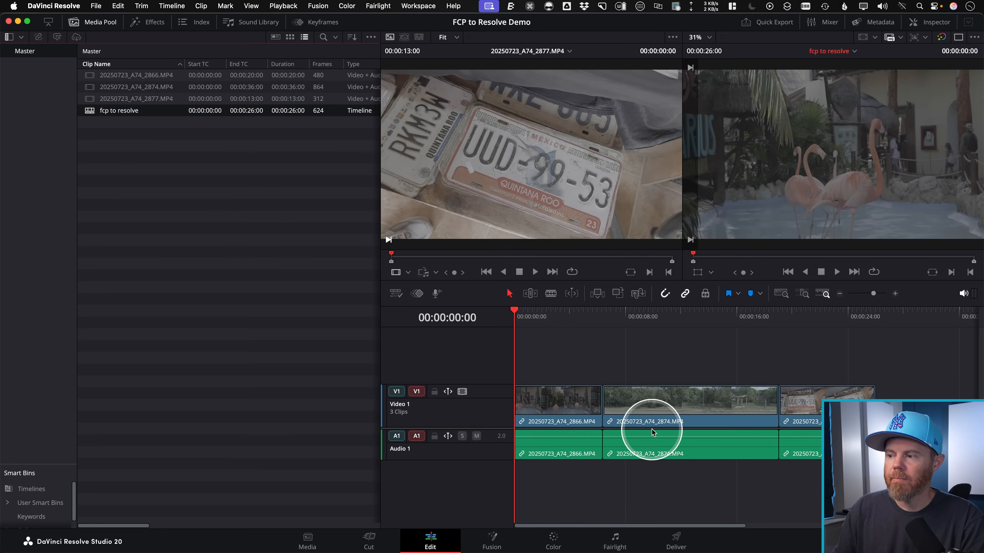